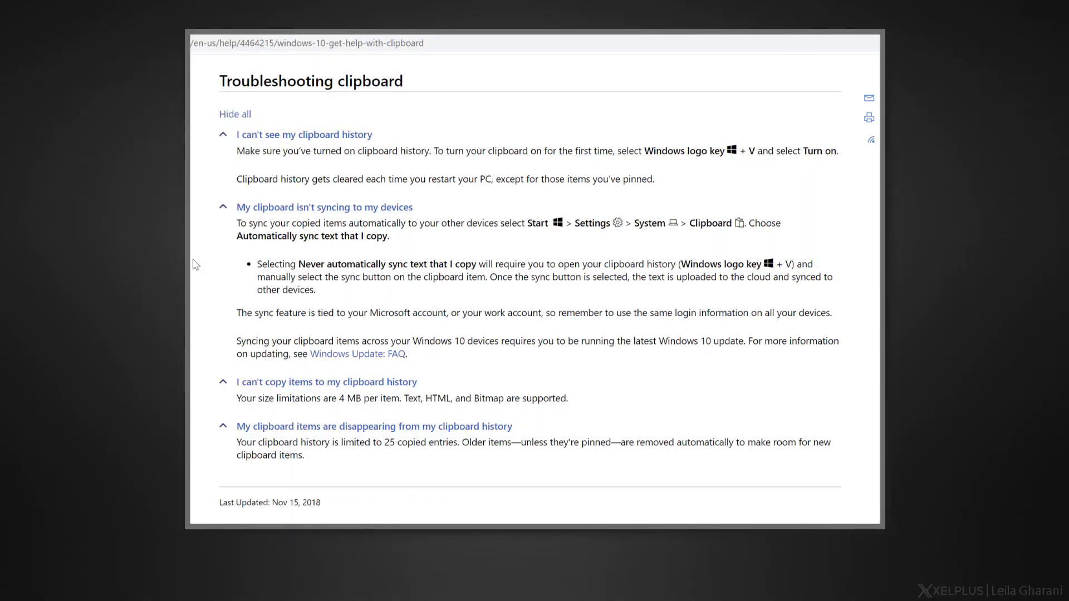
pyautogui.moveTo(258, 267)
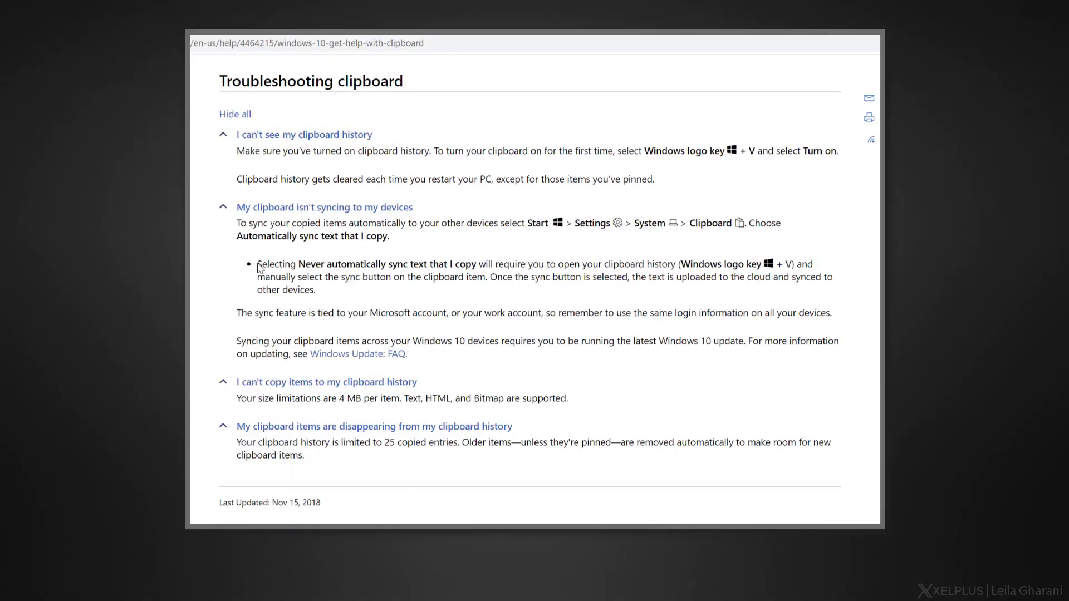
# - Copy the selected passage from the clipboard troubleshooting article
pyautogui.press('Ctrl+C')
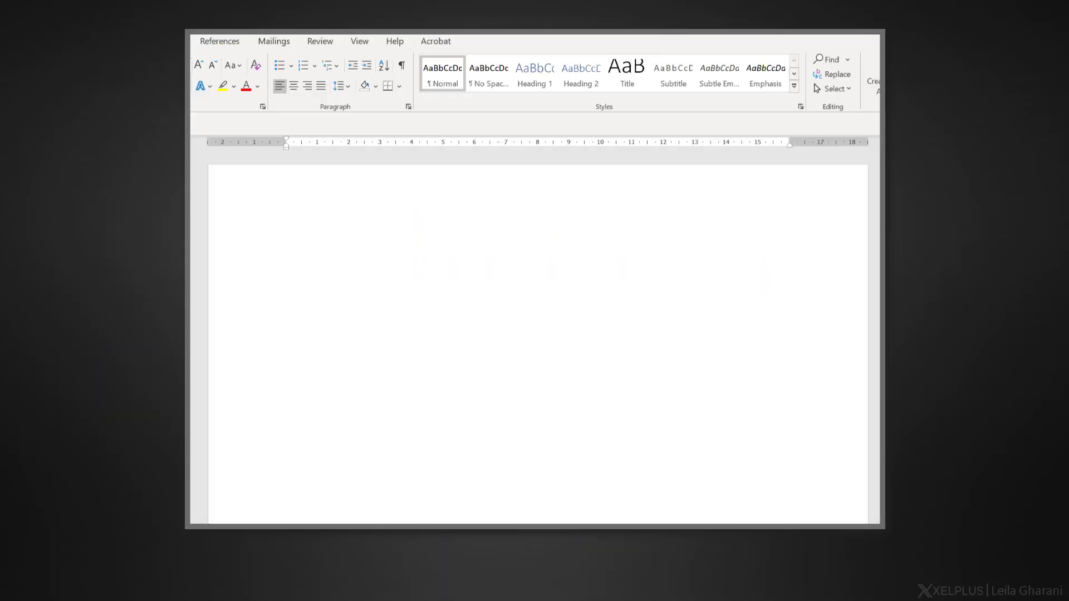
# - Paste the size-limitations and automatic-sync passages from clipboard history into the document
pyautogui.click(286, 252)
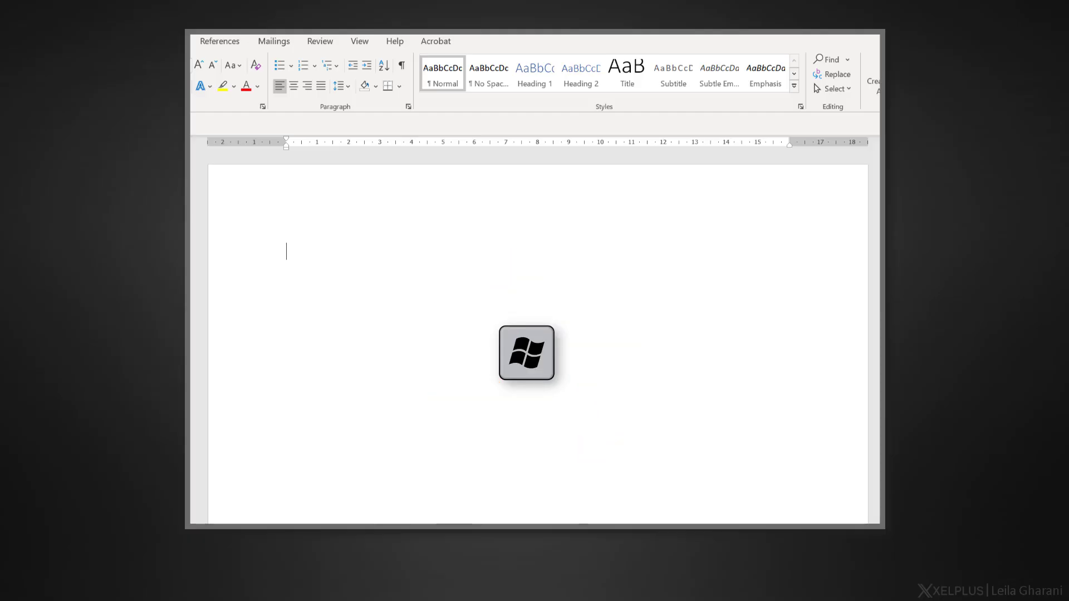
pyautogui.press('Win+V')
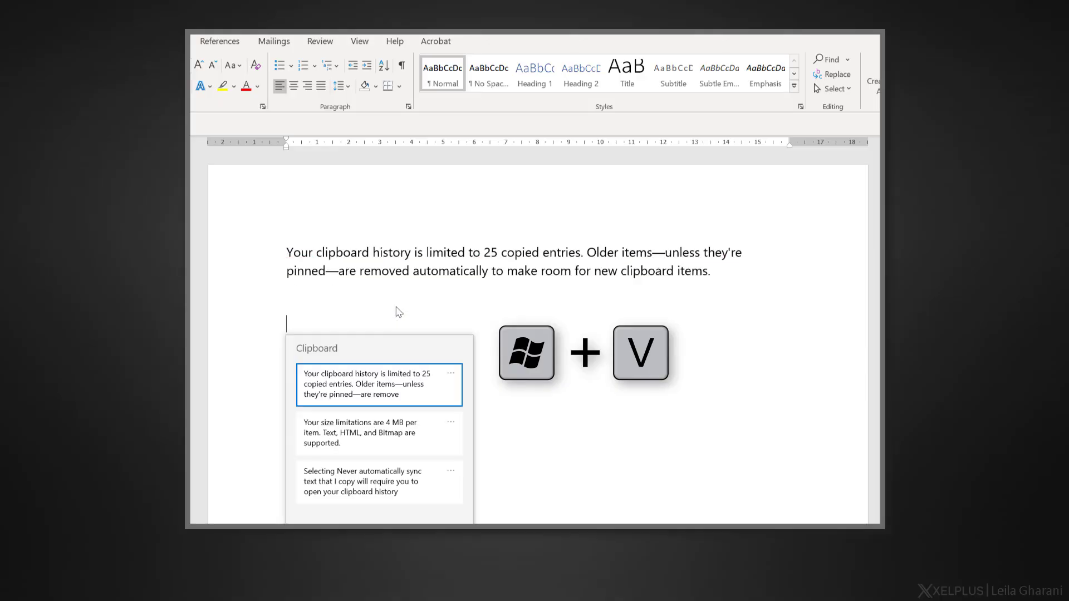
pyautogui.click(368, 432)
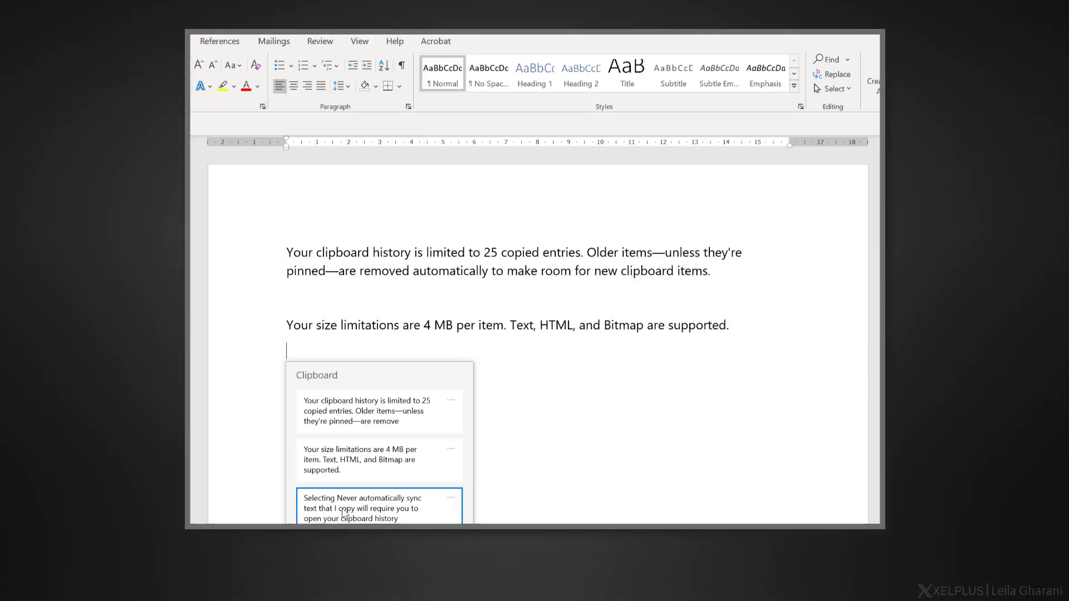
pyautogui.click(137, 563)
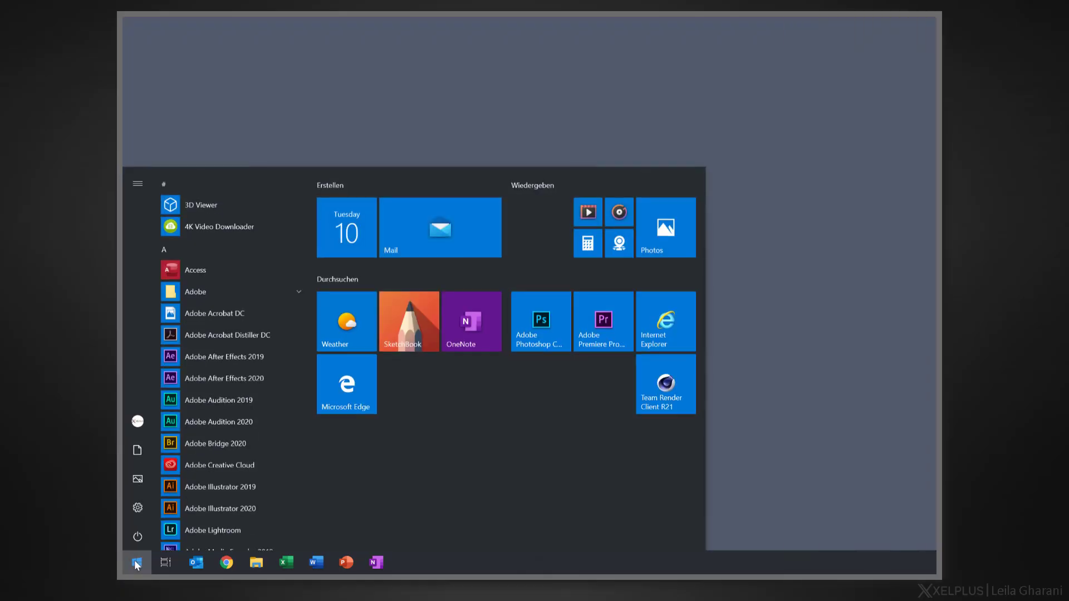
# - Find Clipboard settings via a 'clipb' search and switch Clipboard history on
pyautogui.write('clipb')
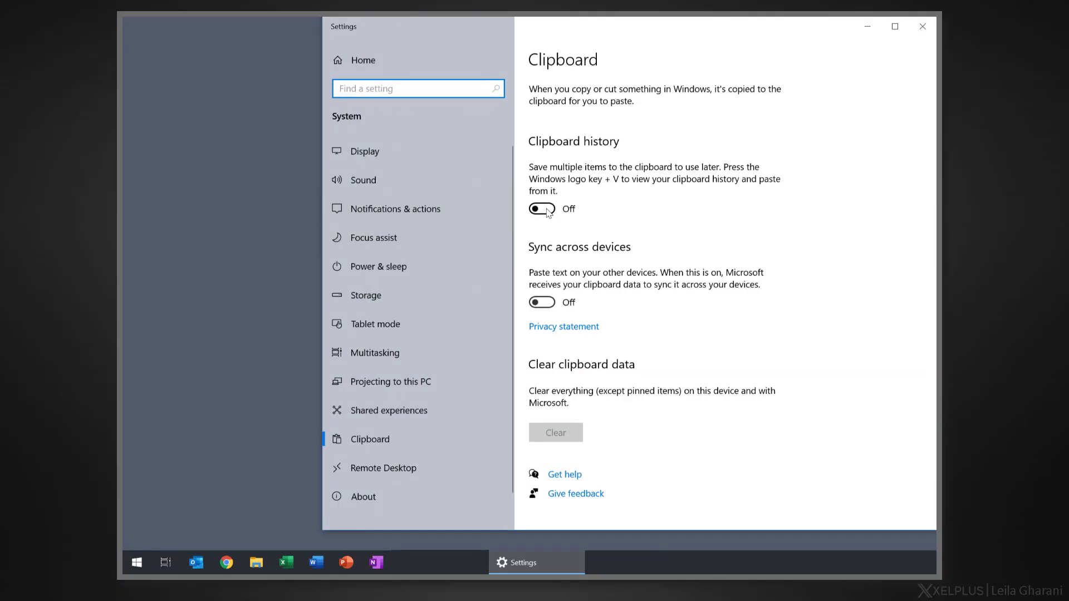
pyautogui.click(541, 210)
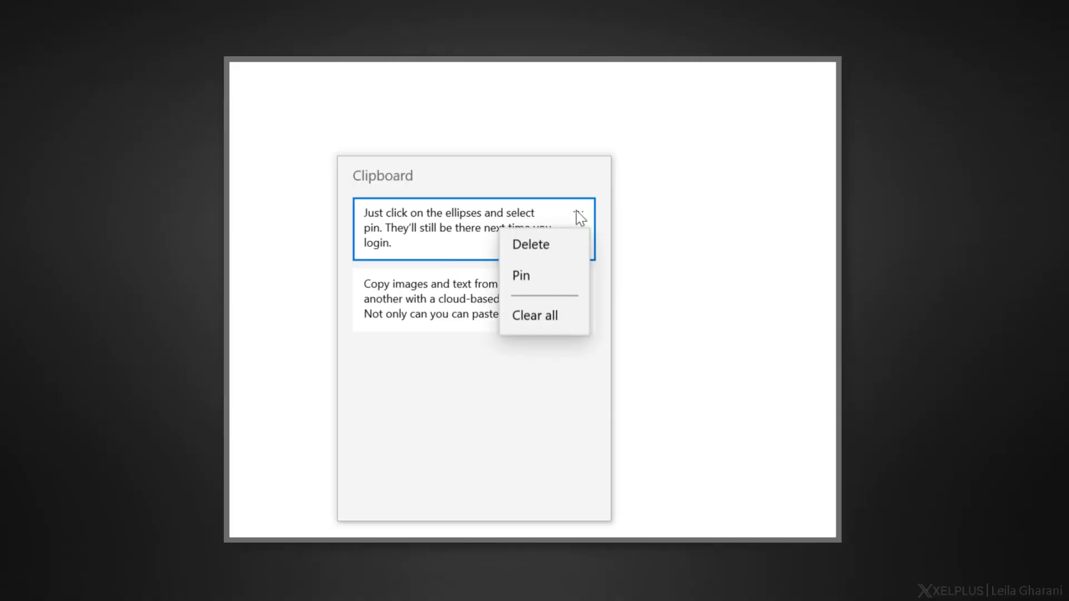
# - Pin the clipboard history item about clicking the ellipses
pyautogui.click(522, 276)
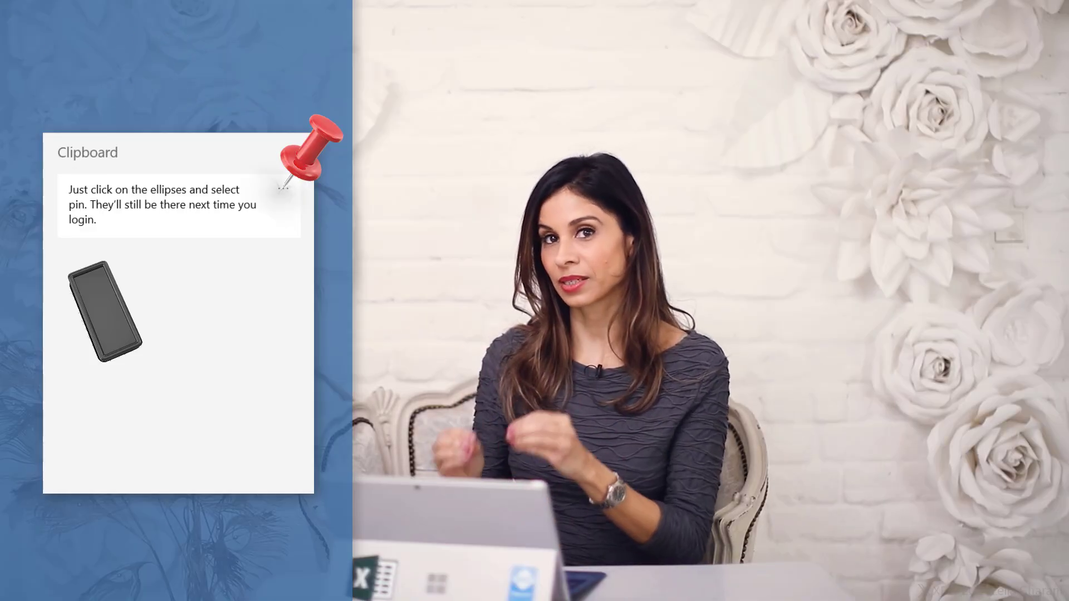
pyautogui.click(174, 530)
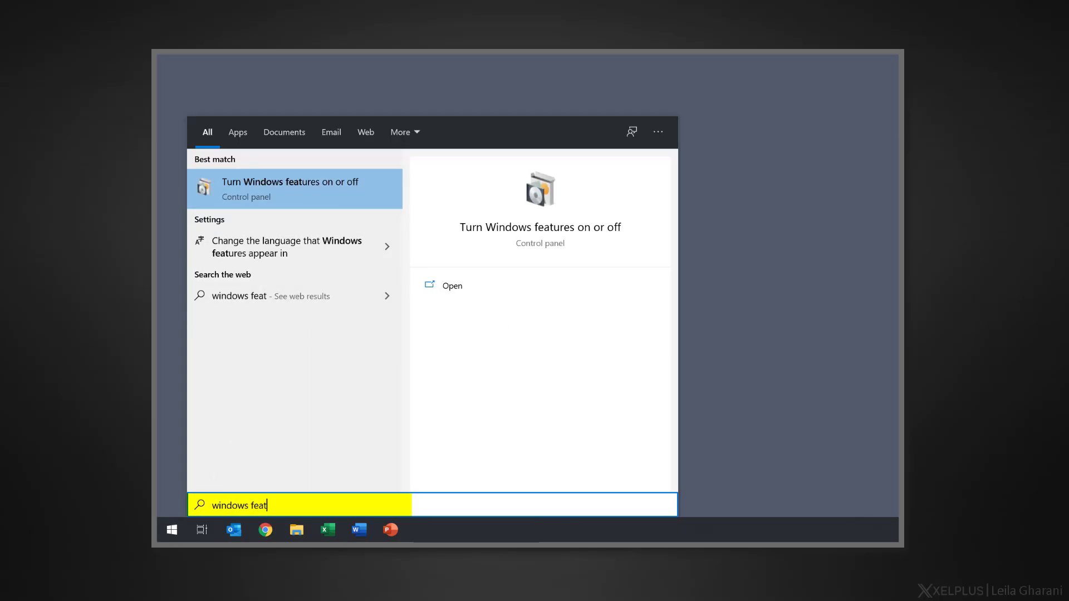
# - Tick Windows Sandbox in Turn Windows features on or off and confirm
pyautogui.click(289, 188)
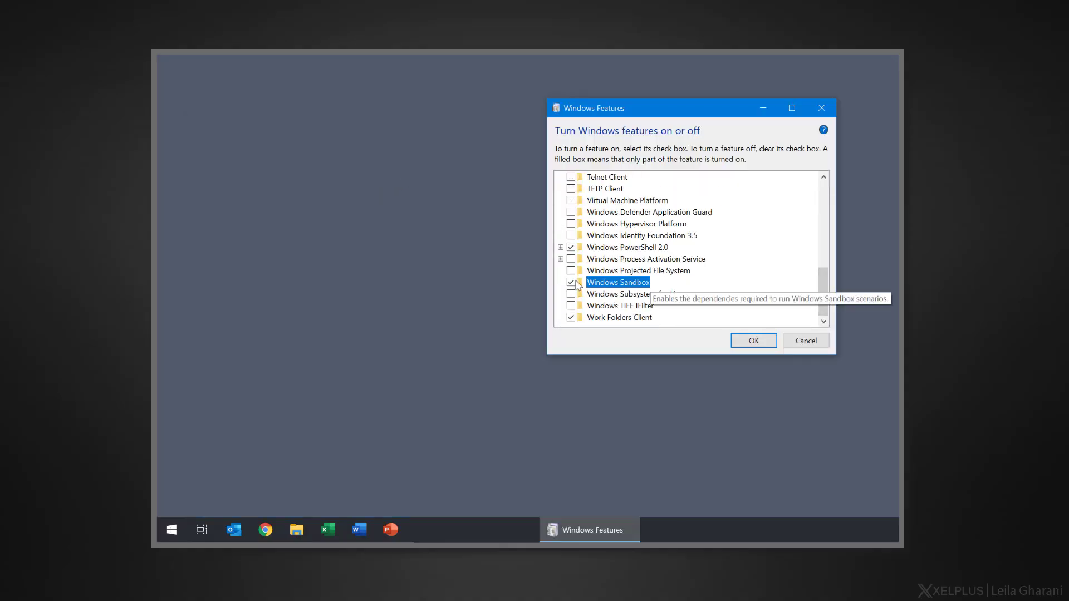
pyautogui.click(753, 340)
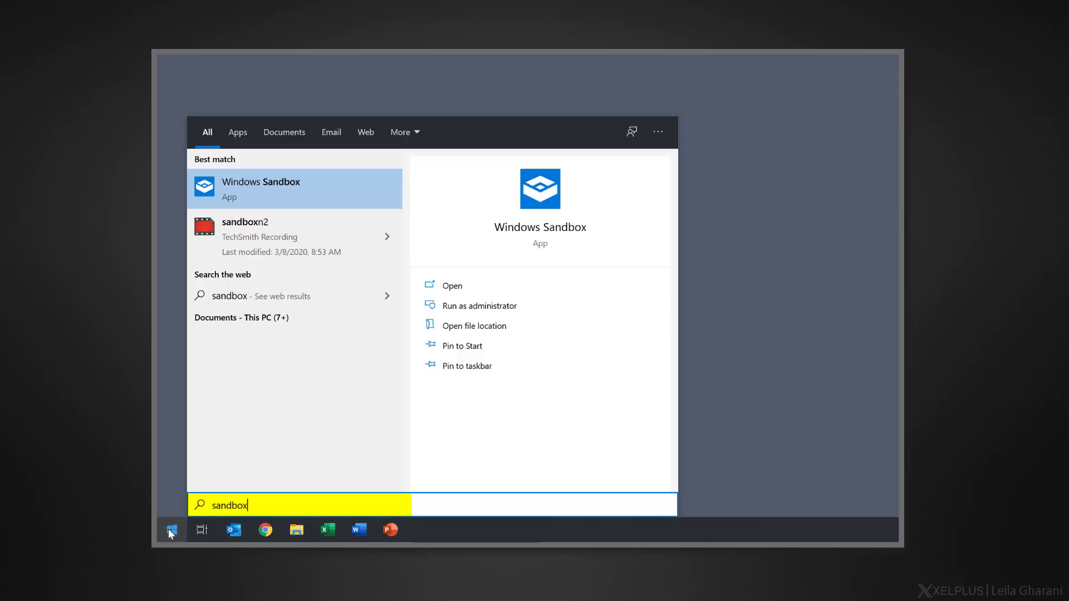
pyautogui.click(261, 188)
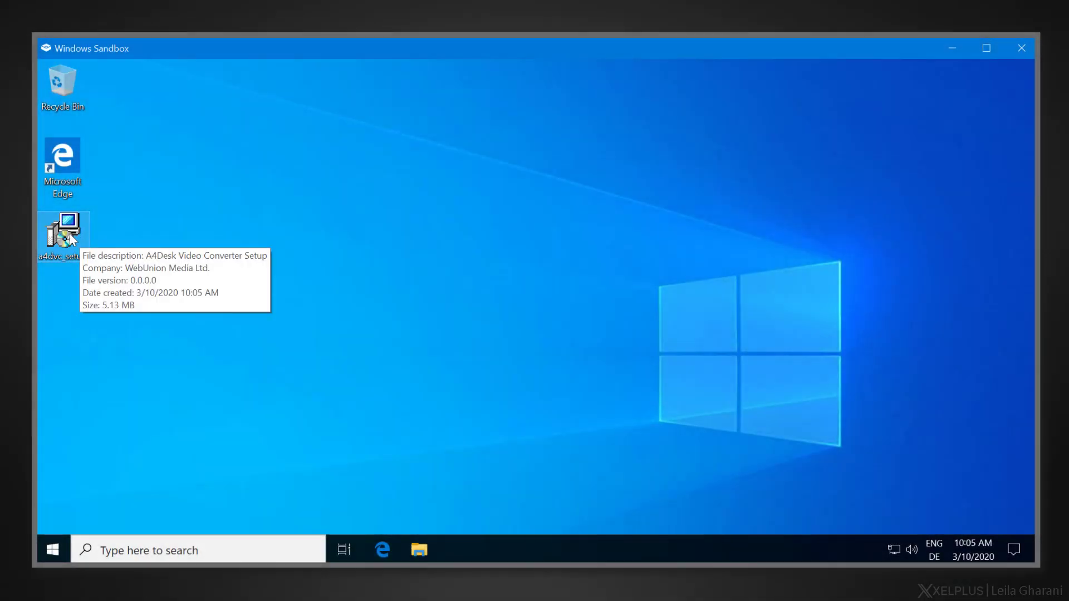
pyautogui.doubleClick(62, 232)
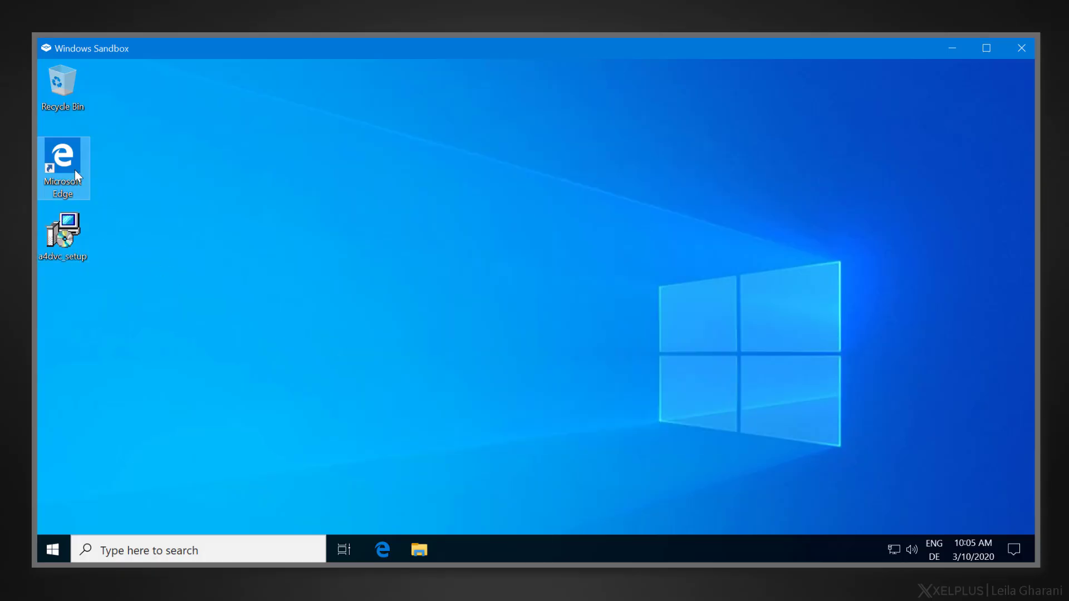
pyautogui.doubleClick(62, 155)
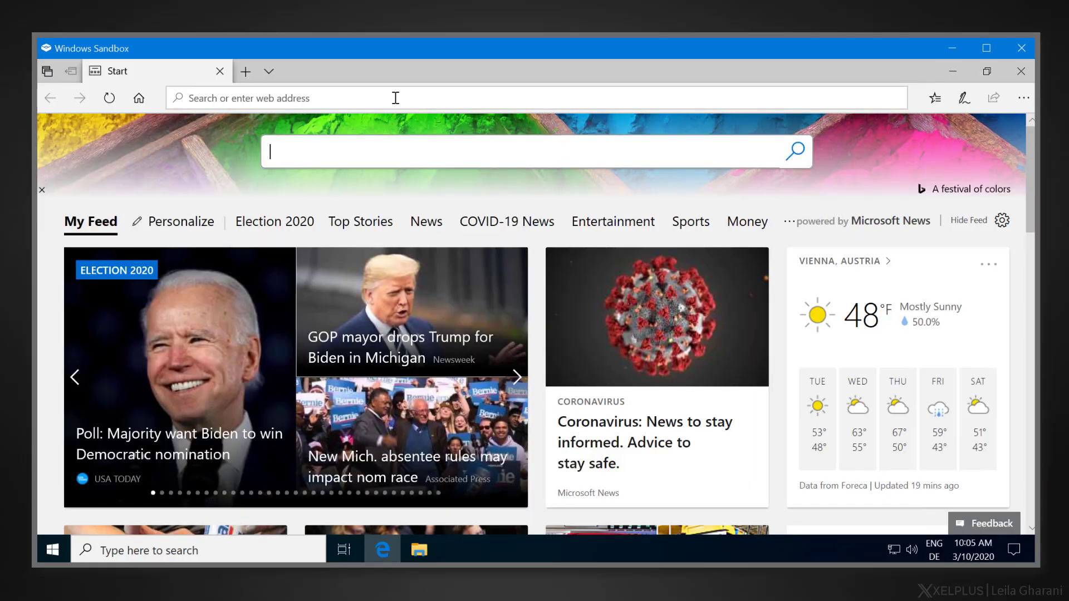
pyautogui.write('http://arngren.net/')
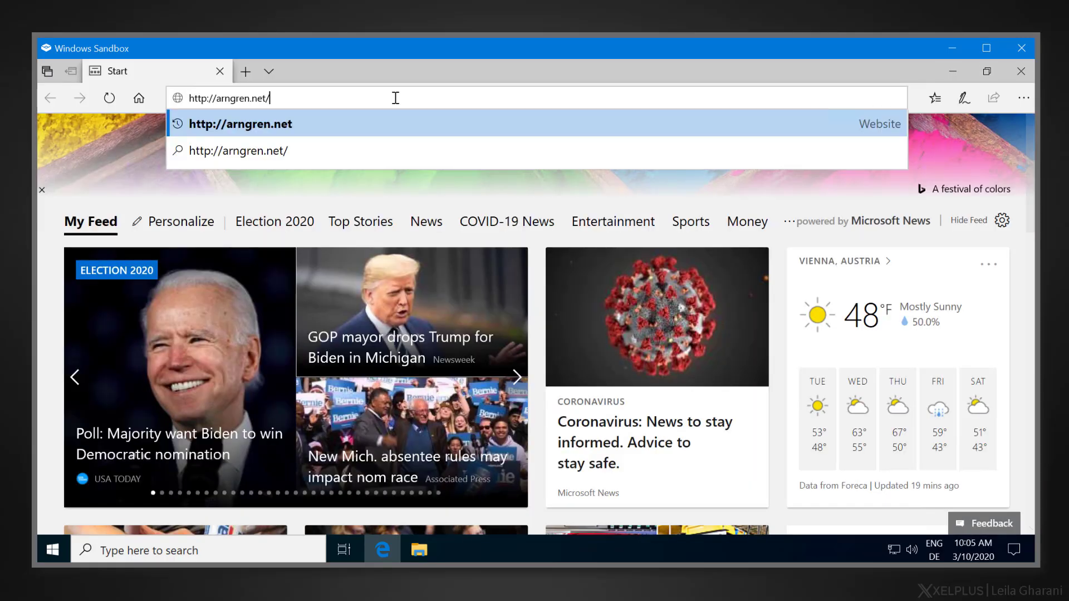
pyautogui.press('Enter')
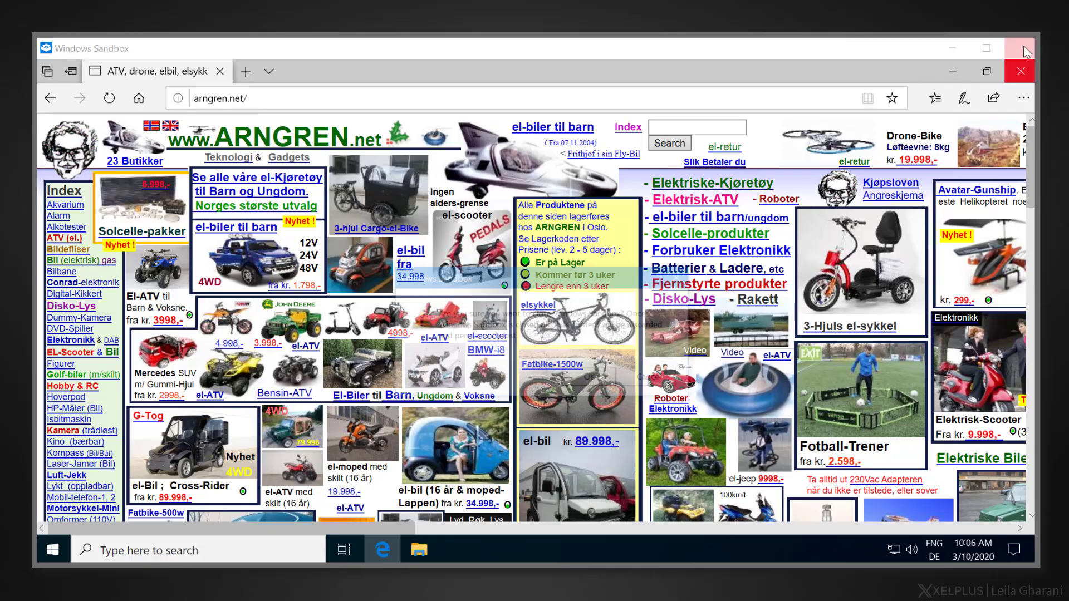
# - Close the sandbox and confirm discarding all its contents
pyautogui.click(1020, 72)
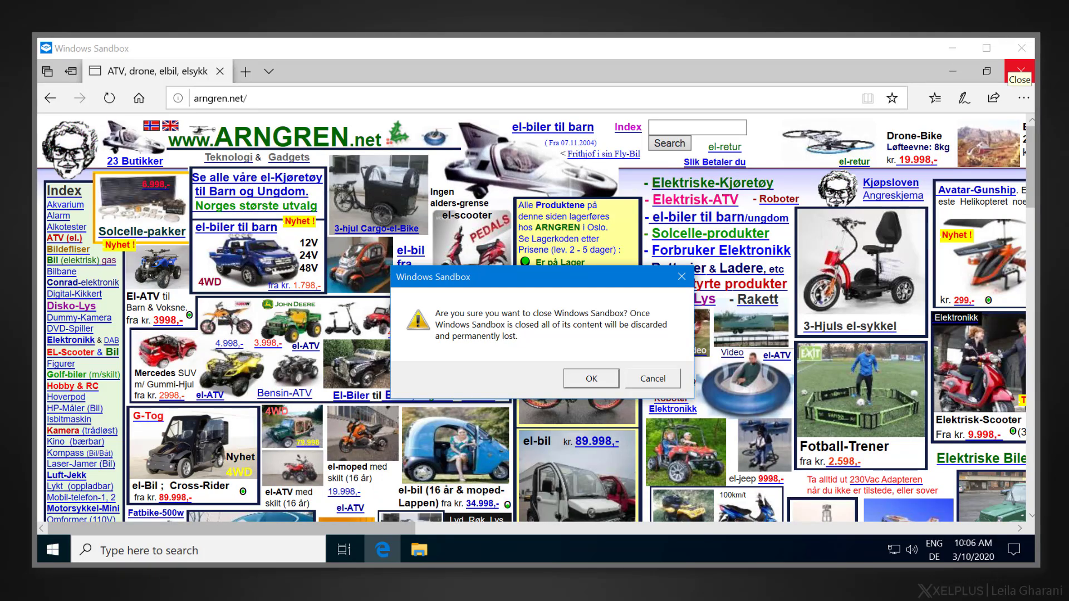
pyautogui.click(592, 379)
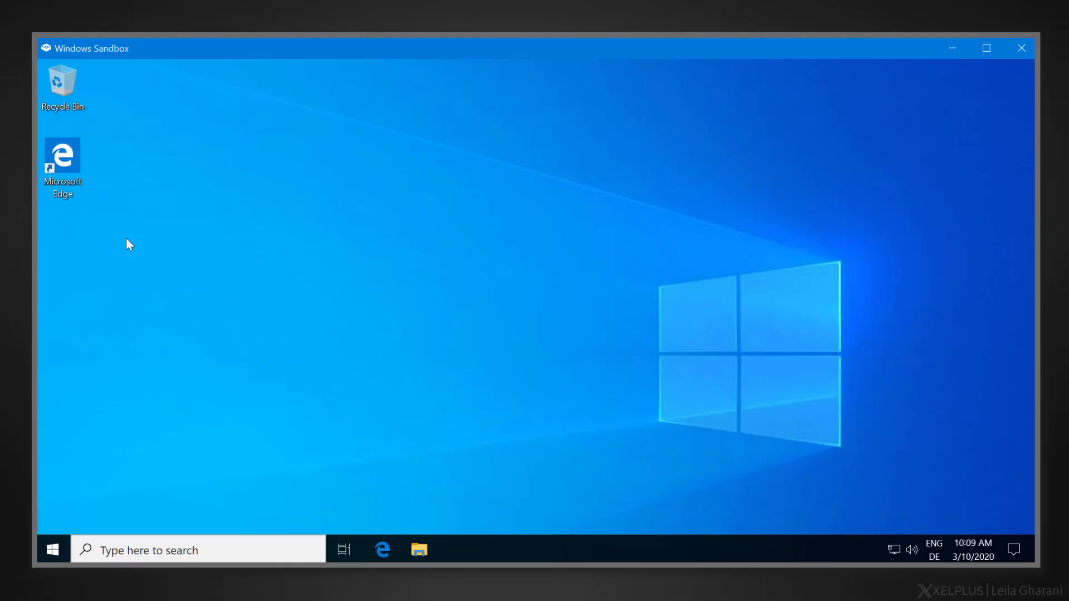
# - Paste clipboard contents inside the freshly relaunched sandbox
pyautogui.press('ctrl+v')
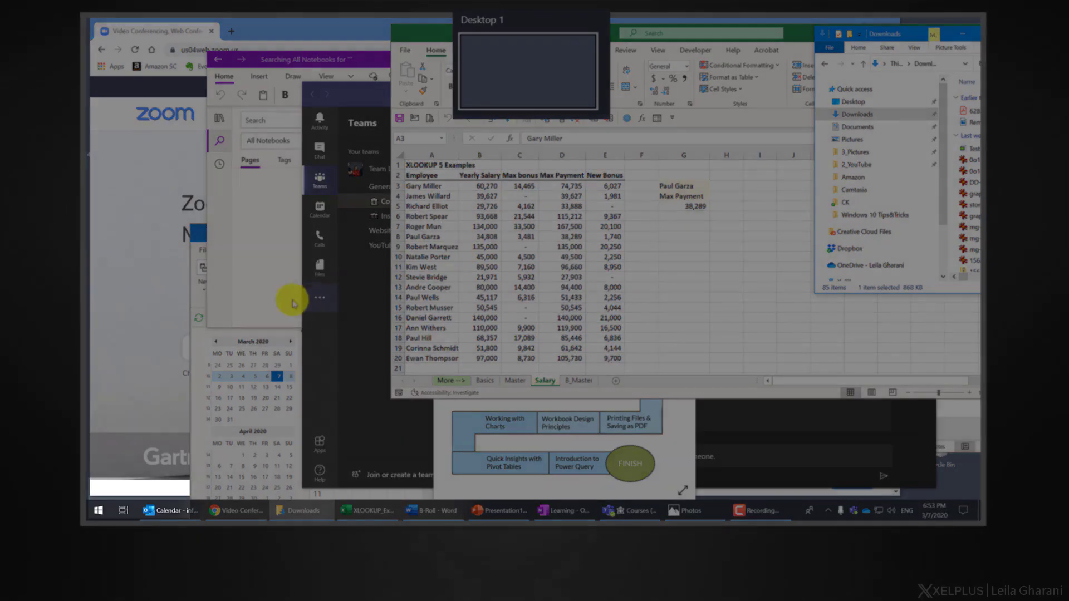
pyautogui.moveTo(123, 511)
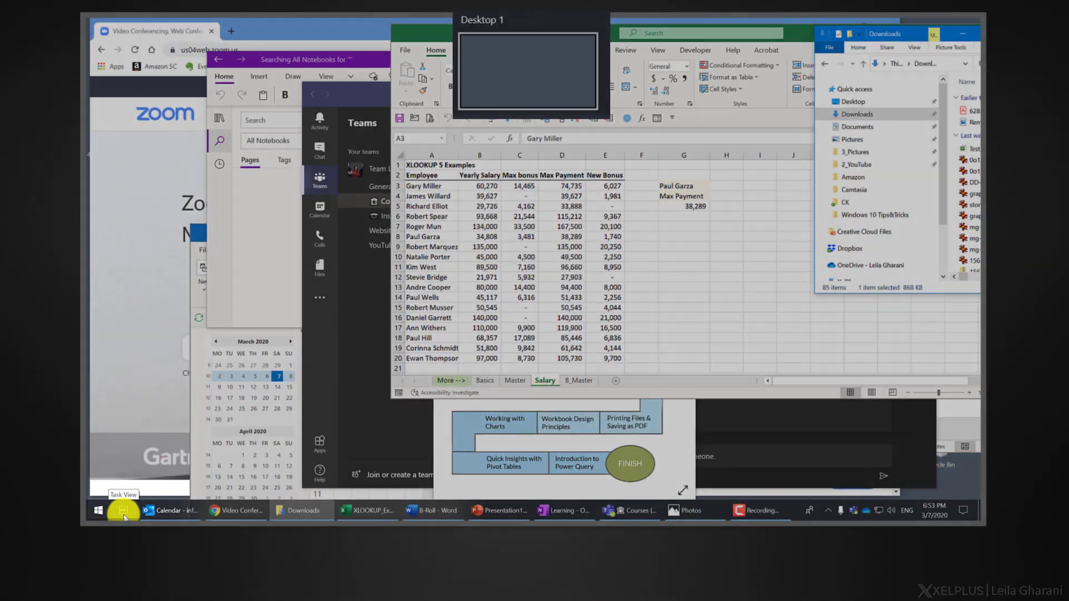
# - Create a second virtual desktop from Task View, then switch back to Desktop 1 with its windows
pyautogui.click(123, 510)
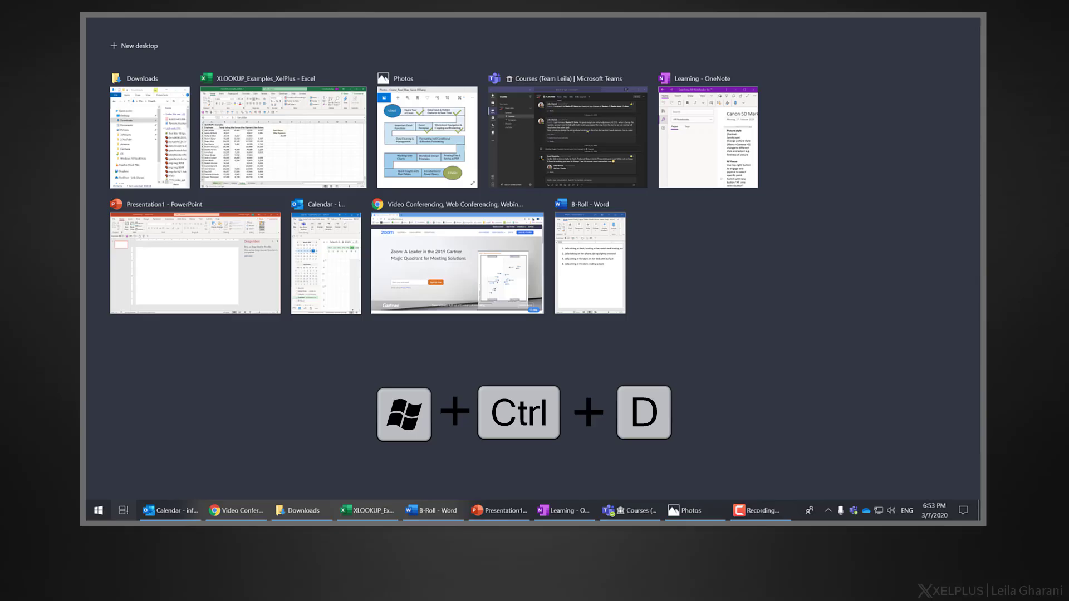
pyautogui.press('Win+Ctrl+D')
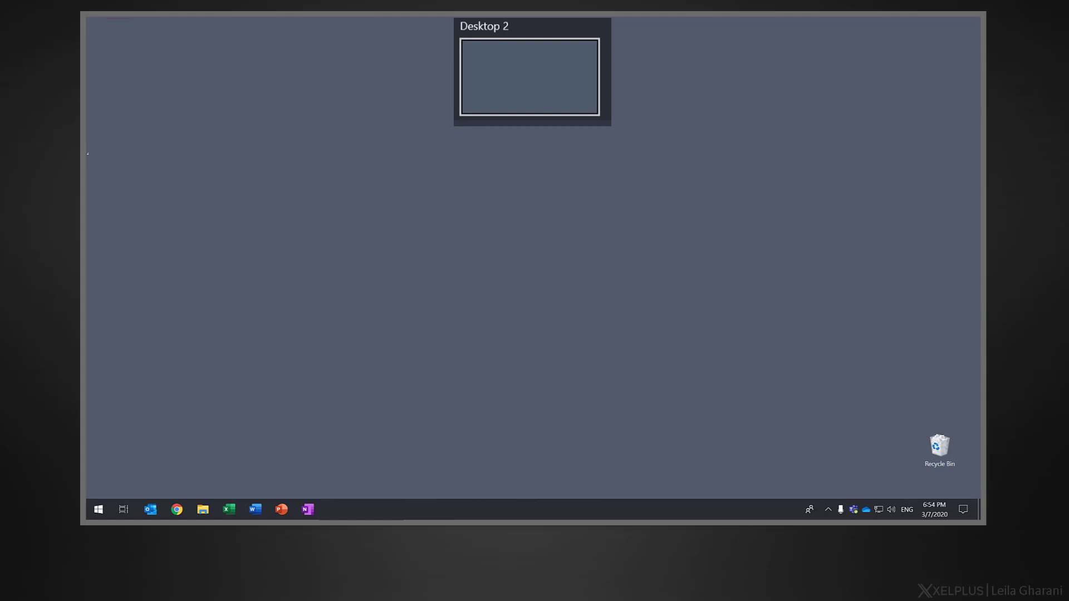
pyautogui.press('Win+Ctrl+Left')
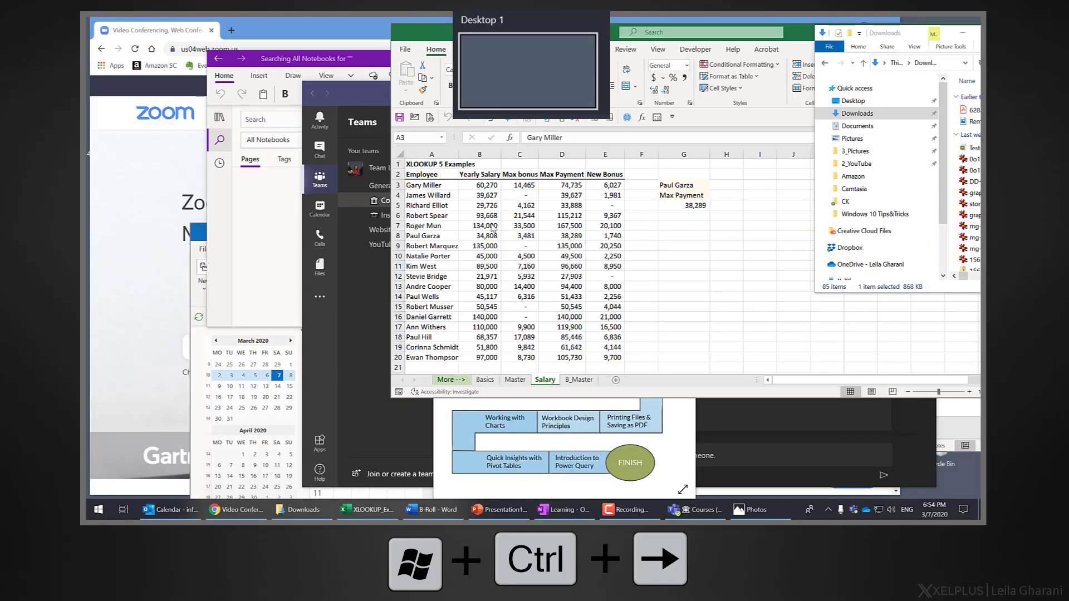
pyautogui.press('Win+Ctrl+Right')
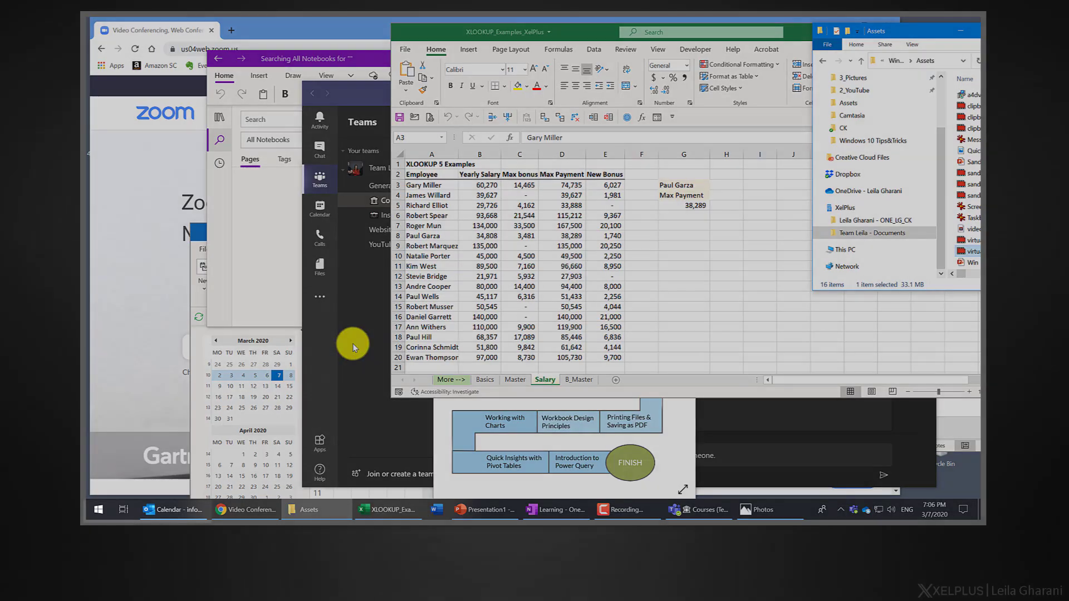
pyautogui.moveTo(120, 510)
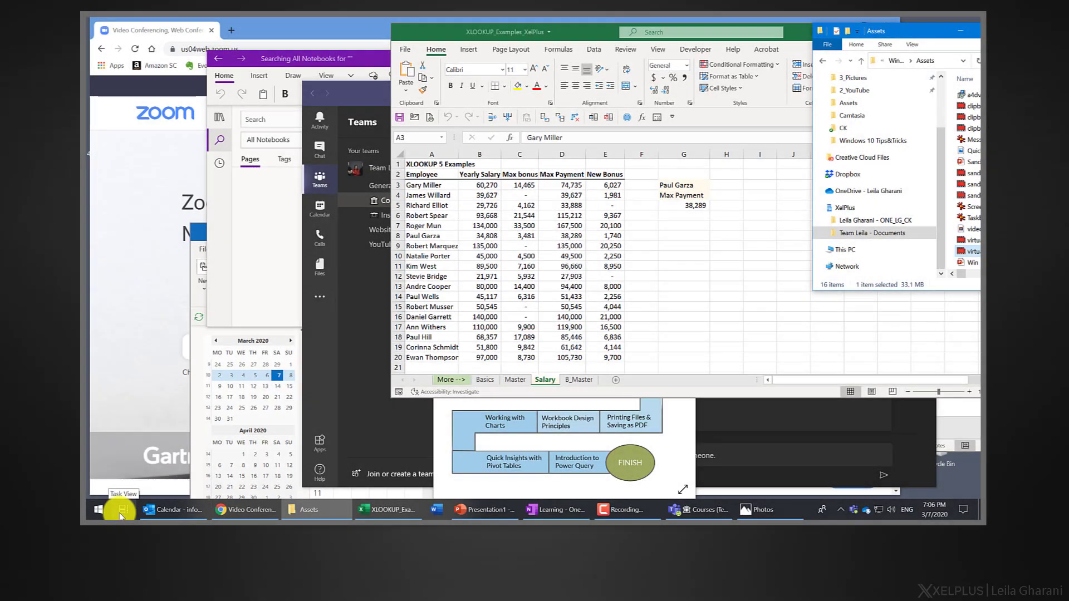
# - Show the Task View overview of open windows and virtual desktops
pyautogui.click(120, 509)
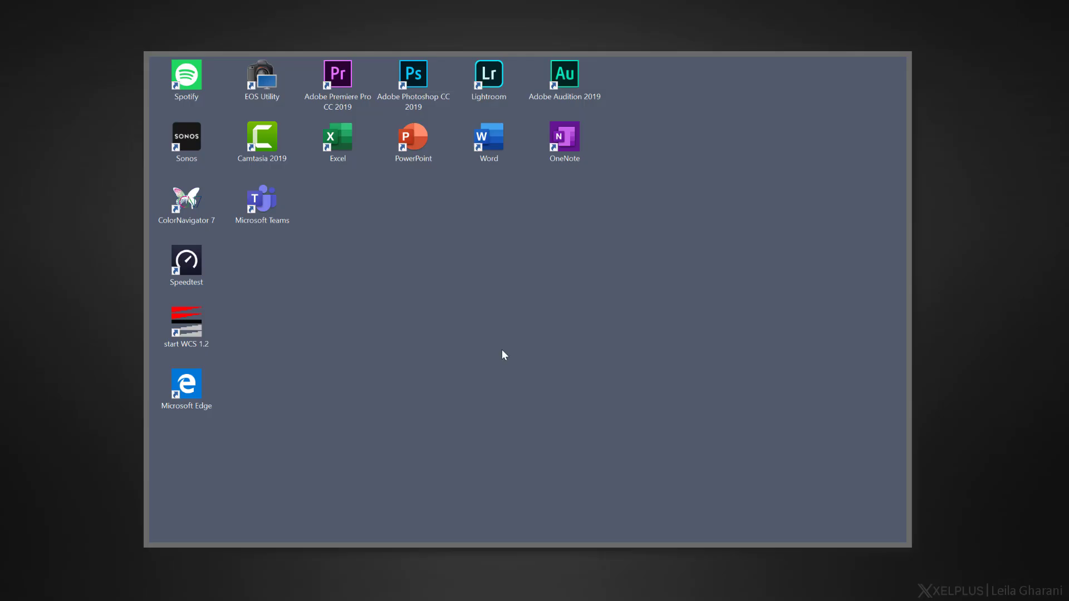
# - Uncheck Show desktop icons from the desktop's View menu
pyautogui.rightClick(503, 355)
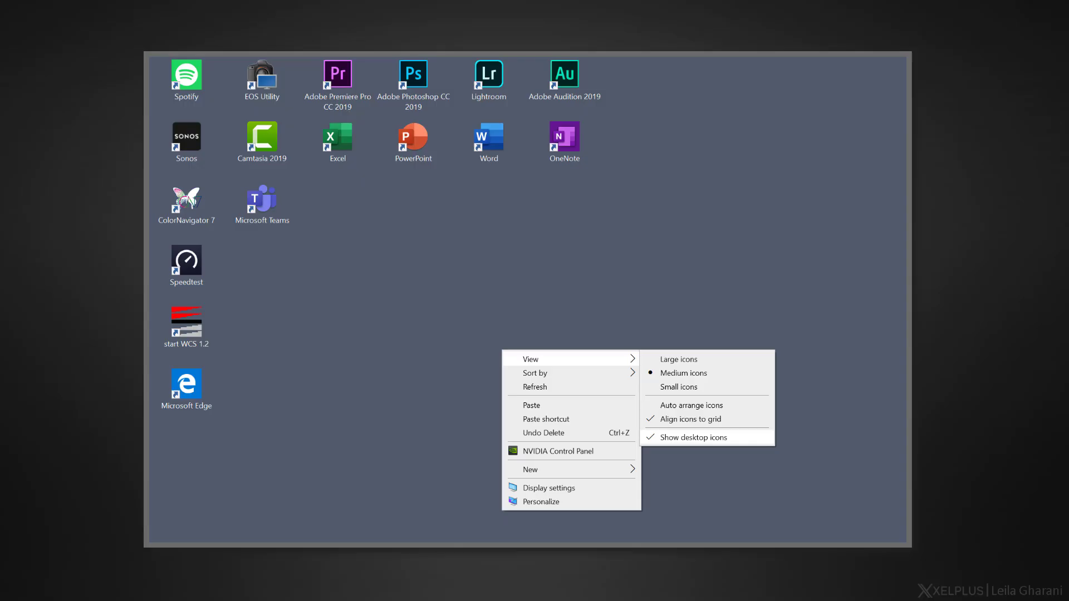
pyautogui.click(704, 430)
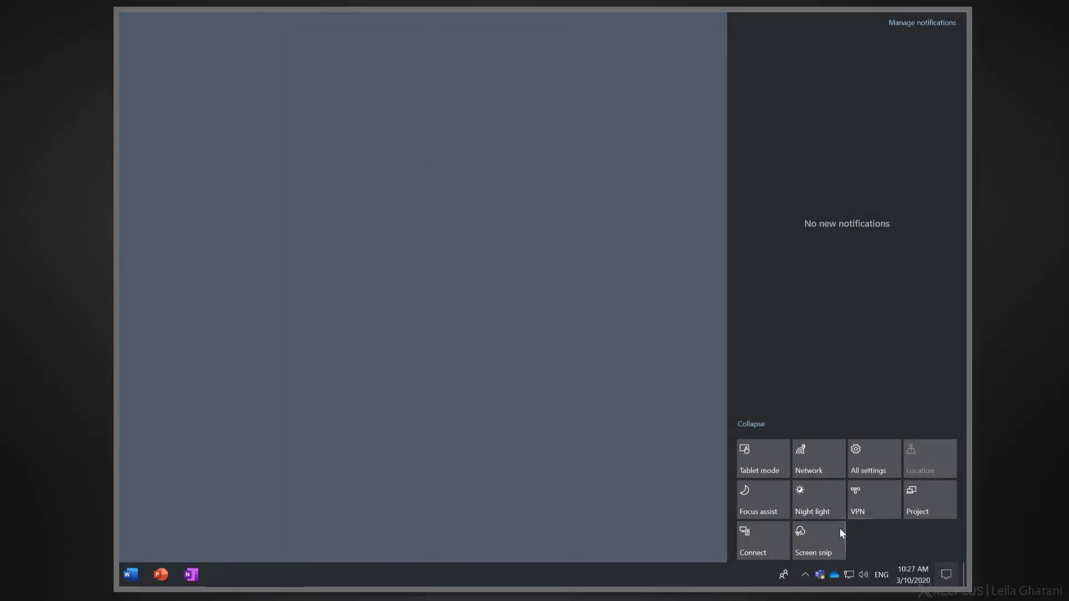
# - Switch the Focus assist tile in the Action Center to Priority only
pyautogui.click(762, 500)
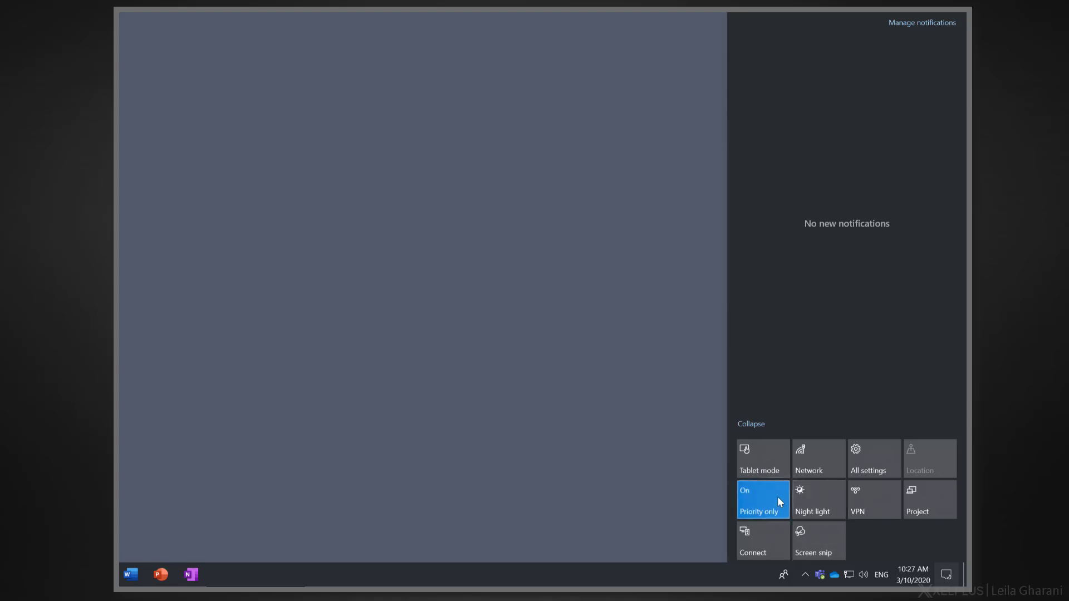
pyautogui.click(763, 498)
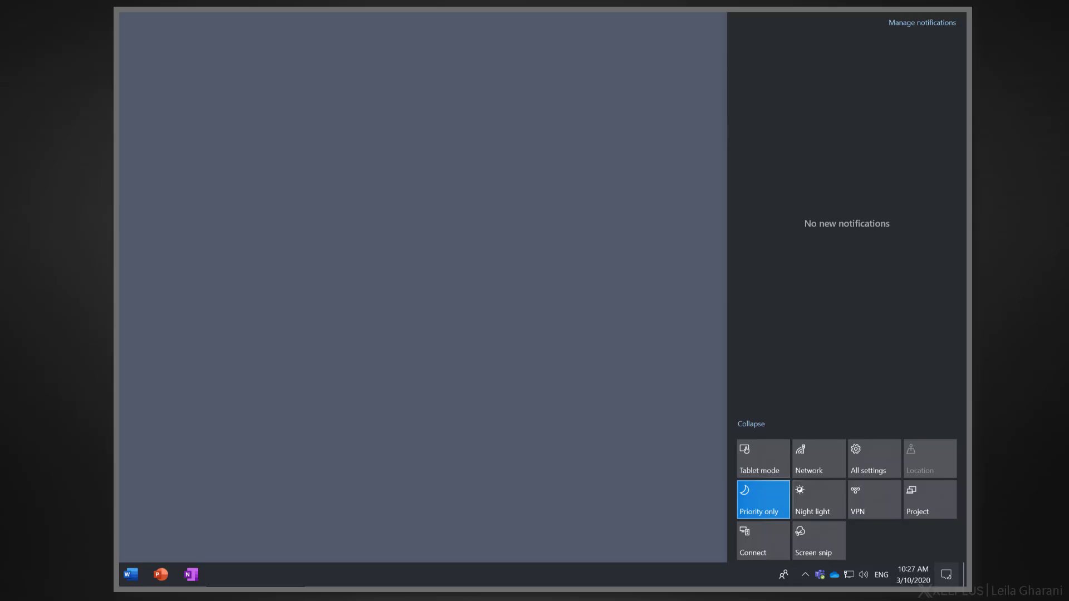
pyautogui.moveTo(780, 499)
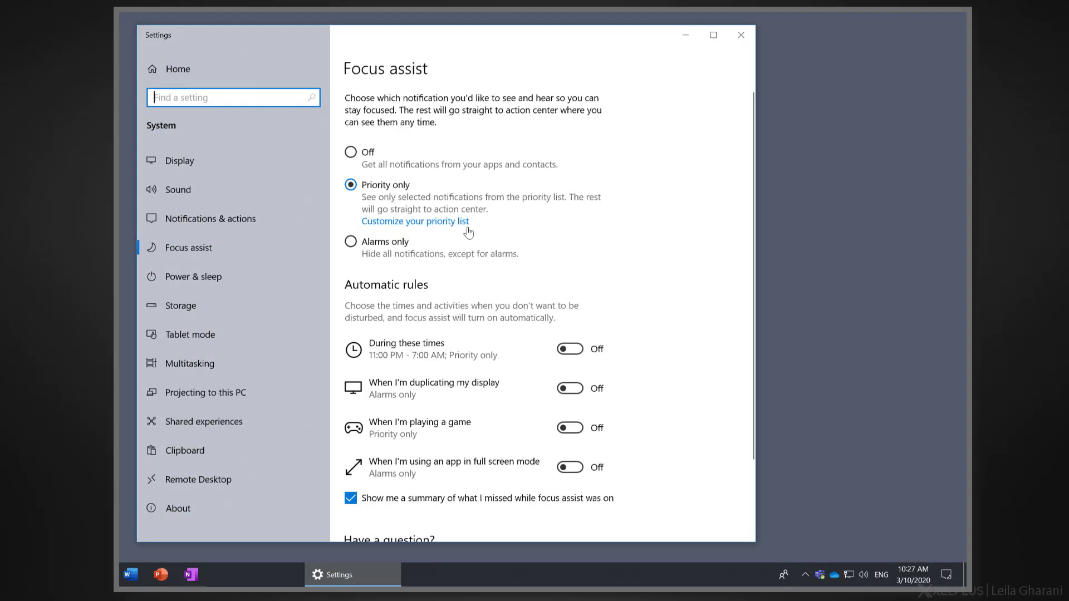
# - Review the priority list, turn on the 'When I'm duplicating my display' rule, and close Settings
pyautogui.click(415, 220)
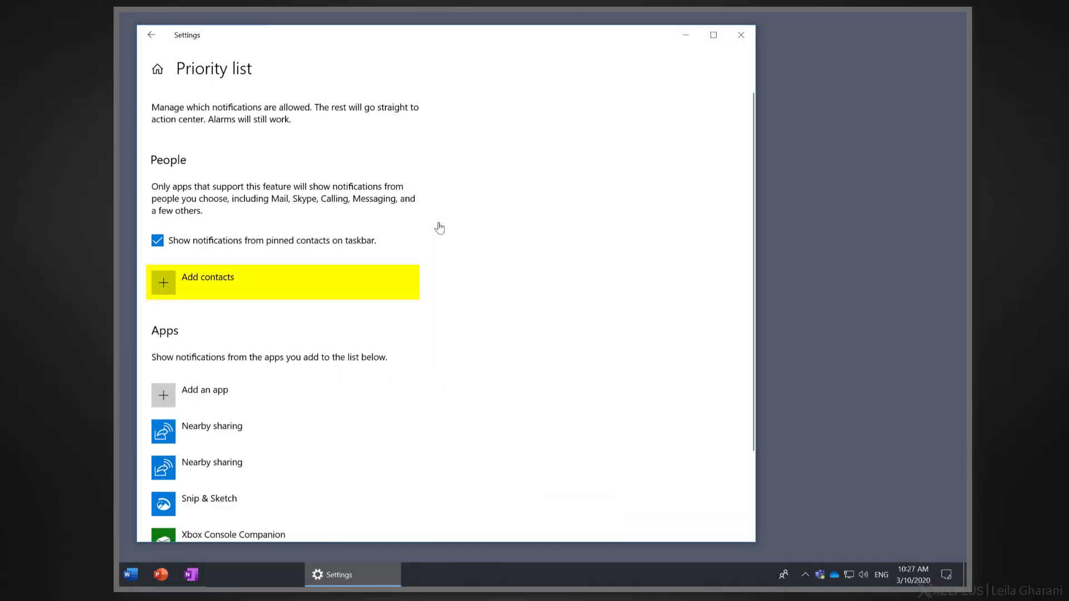
pyautogui.click(151, 35)
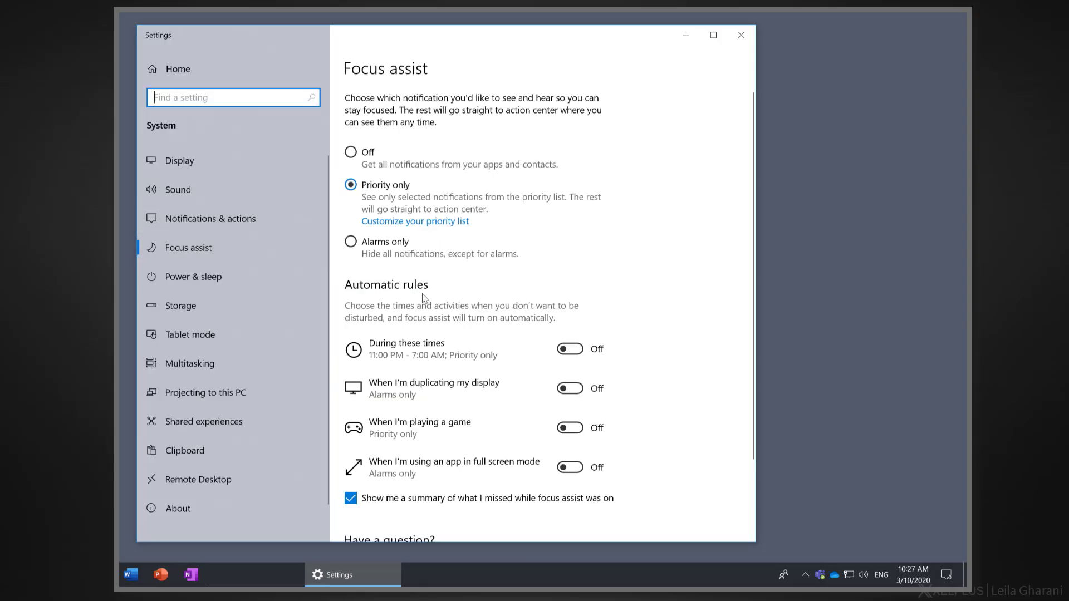
pyautogui.moveTo(570, 391)
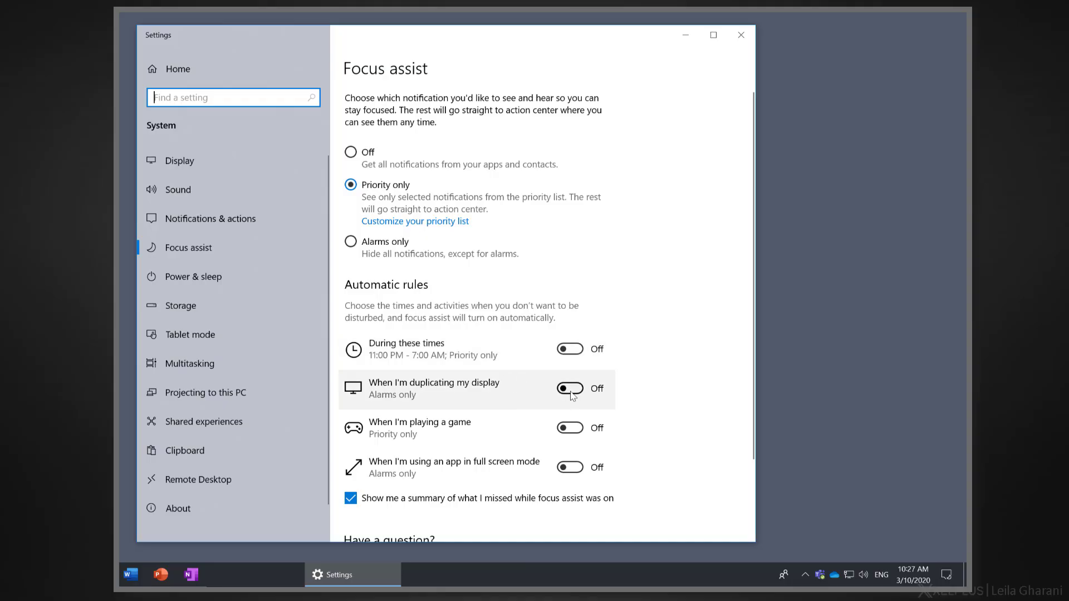
pyautogui.click(569, 389)
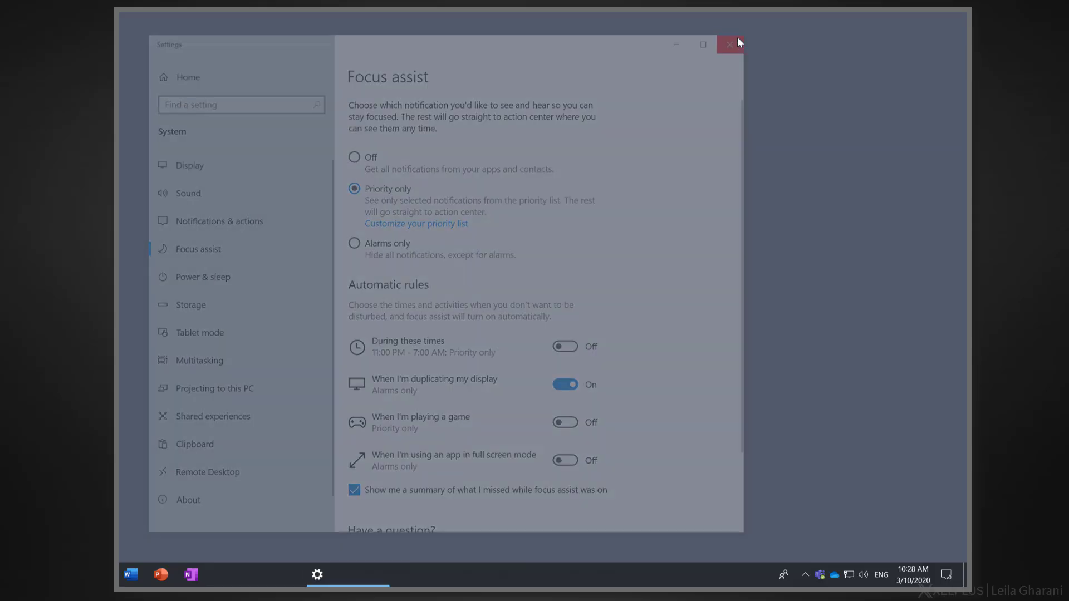
pyautogui.click(728, 44)
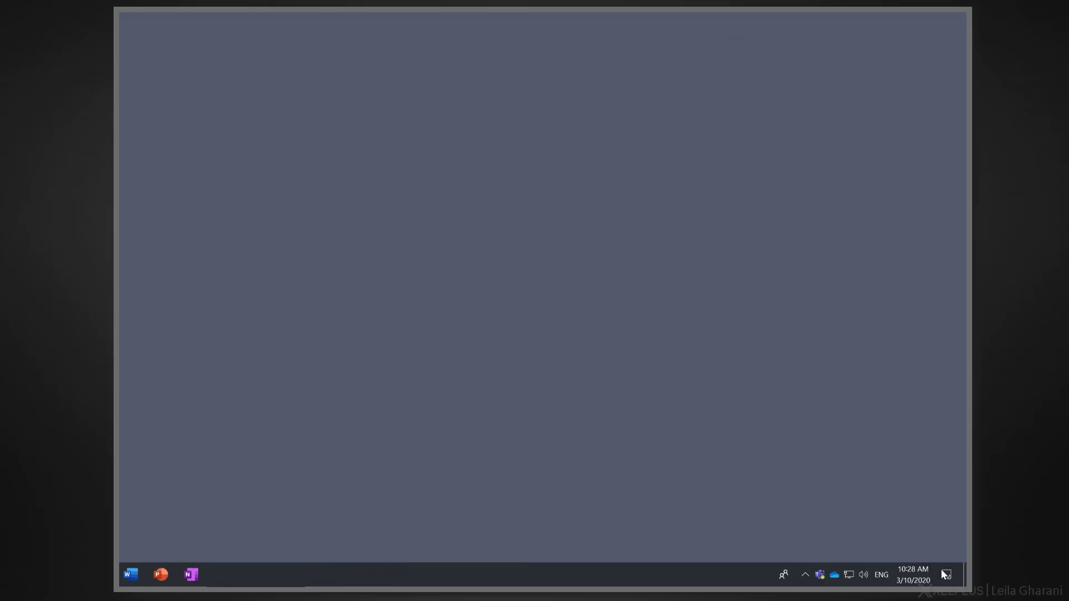
# - Cycle the Focus assist tile in the Action Center from Priority only to Alarms only
pyautogui.click(948, 574)
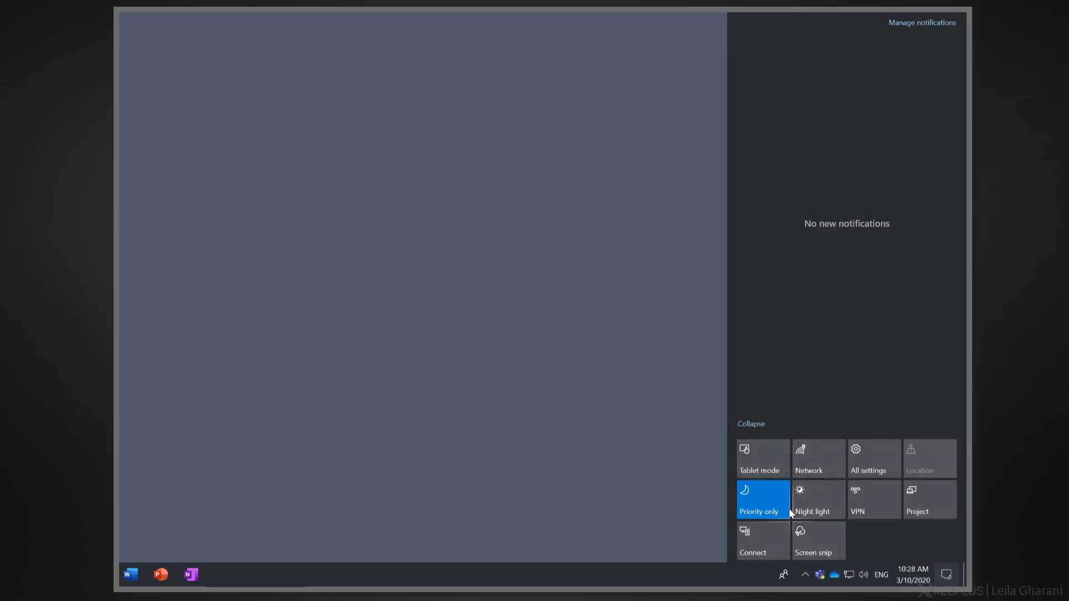
pyautogui.click(762, 499)
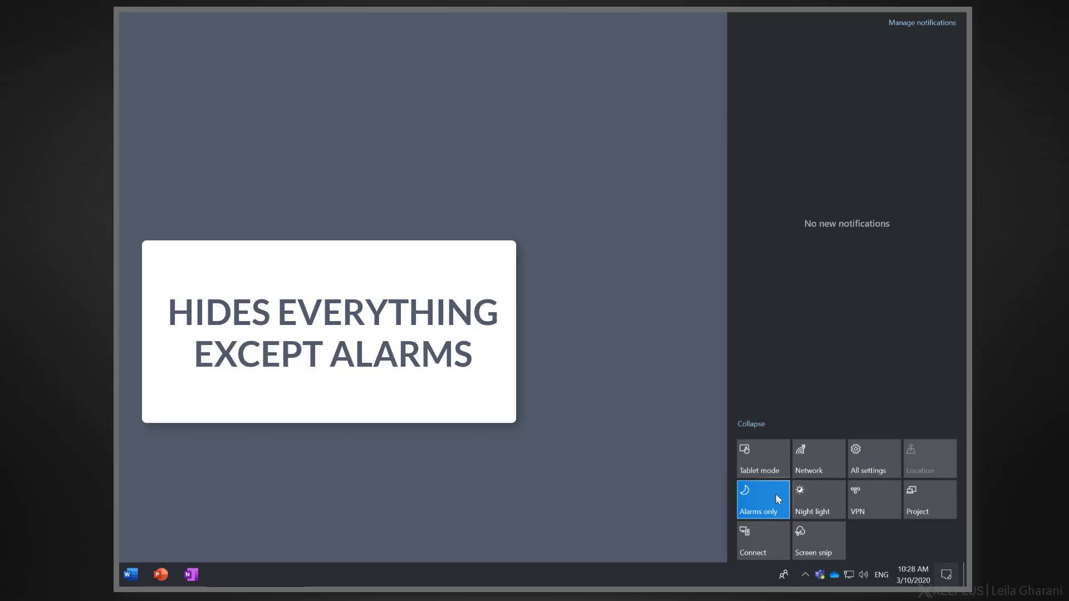
pyautogui.click(763, 499)
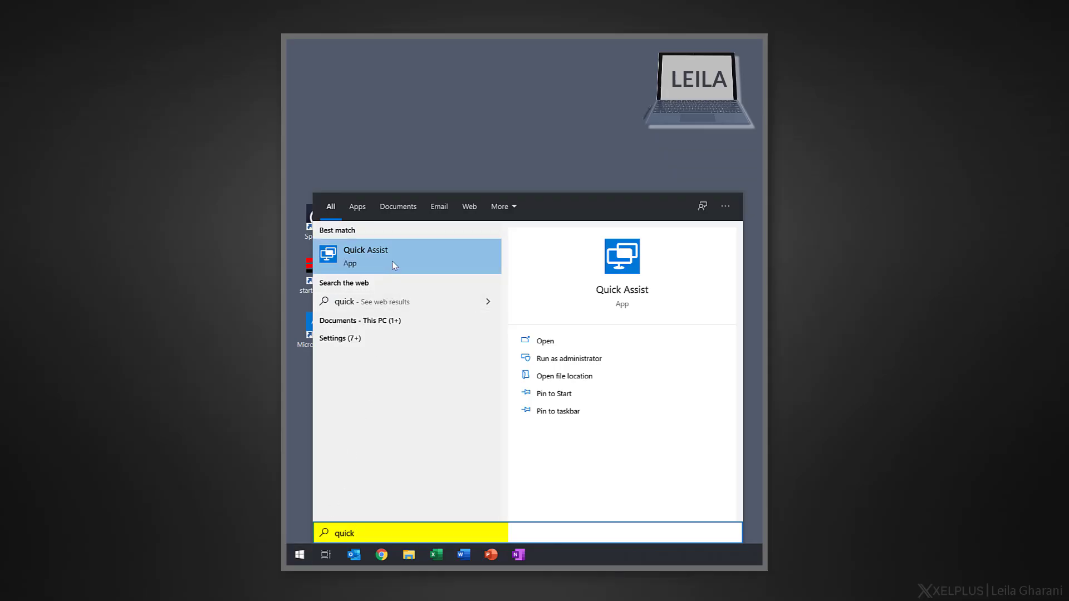
# - Launch Quick Assist from search and choose Assist another person
pyautogui.click(396, 256)
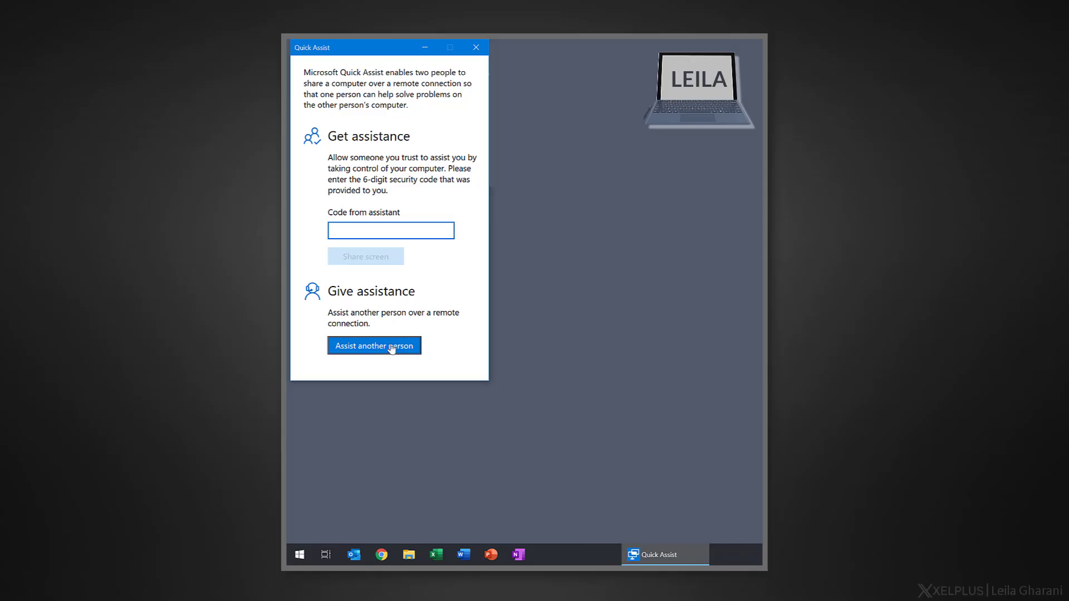
pyautogui.click(374, 345)
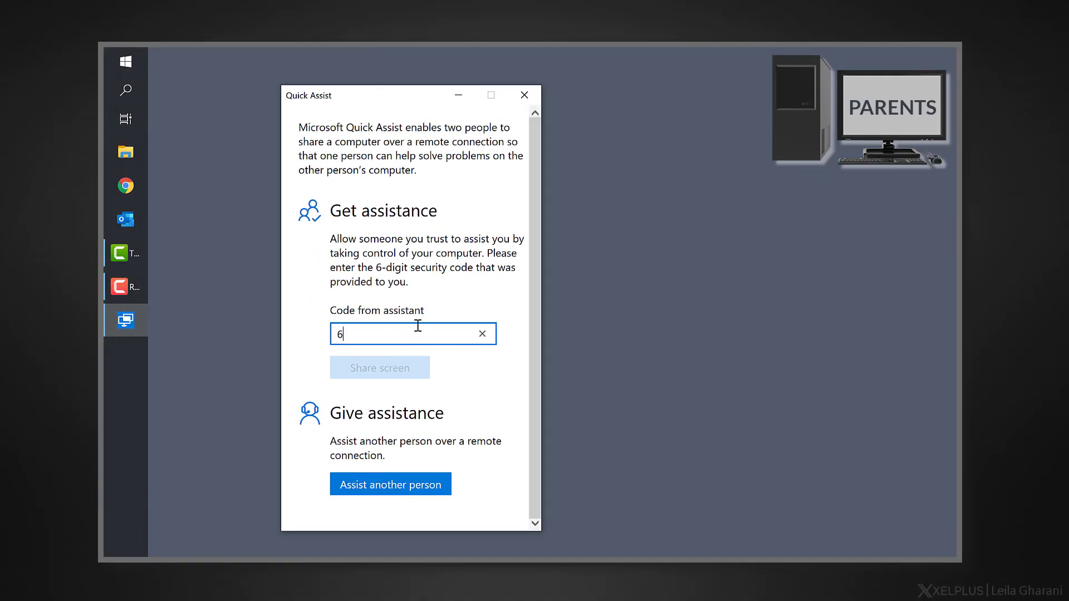
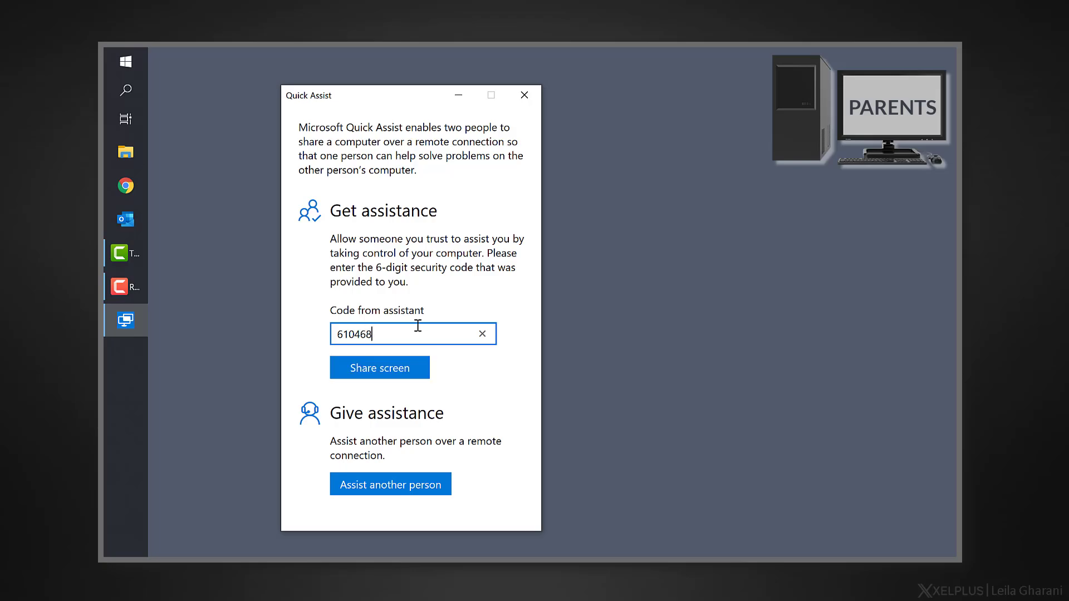
pyautogui.click(378, 368)
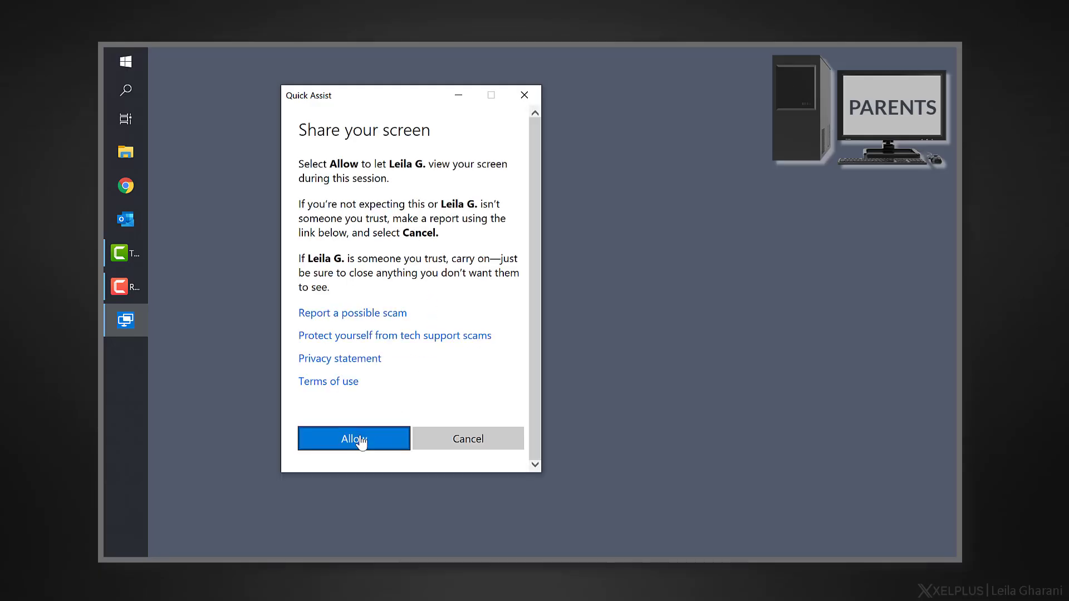
pyautogui.click(354, 439)
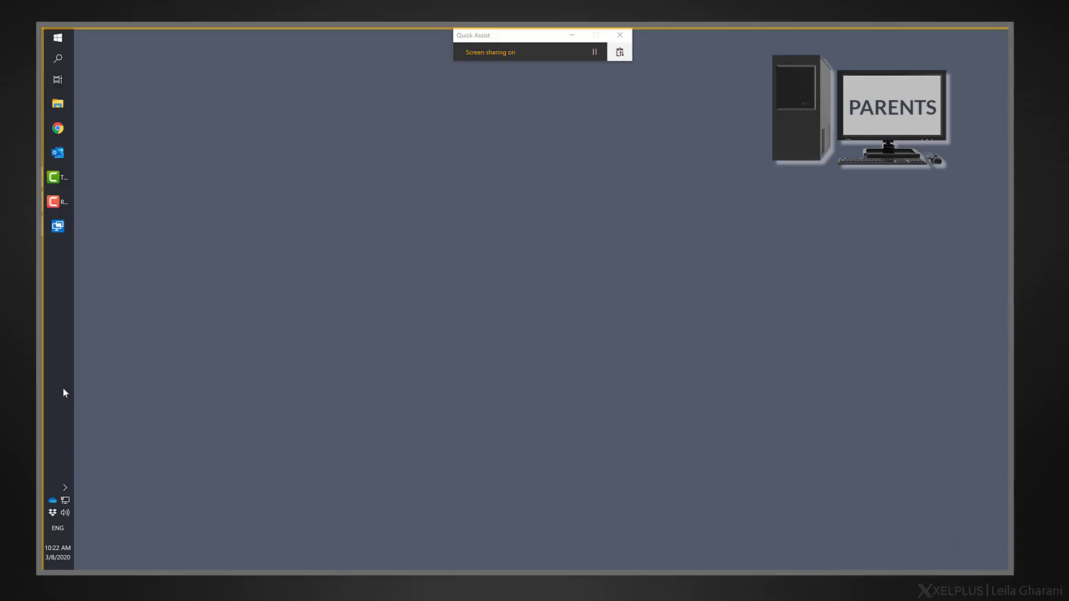
pyautogui.moveTo(73, 393)
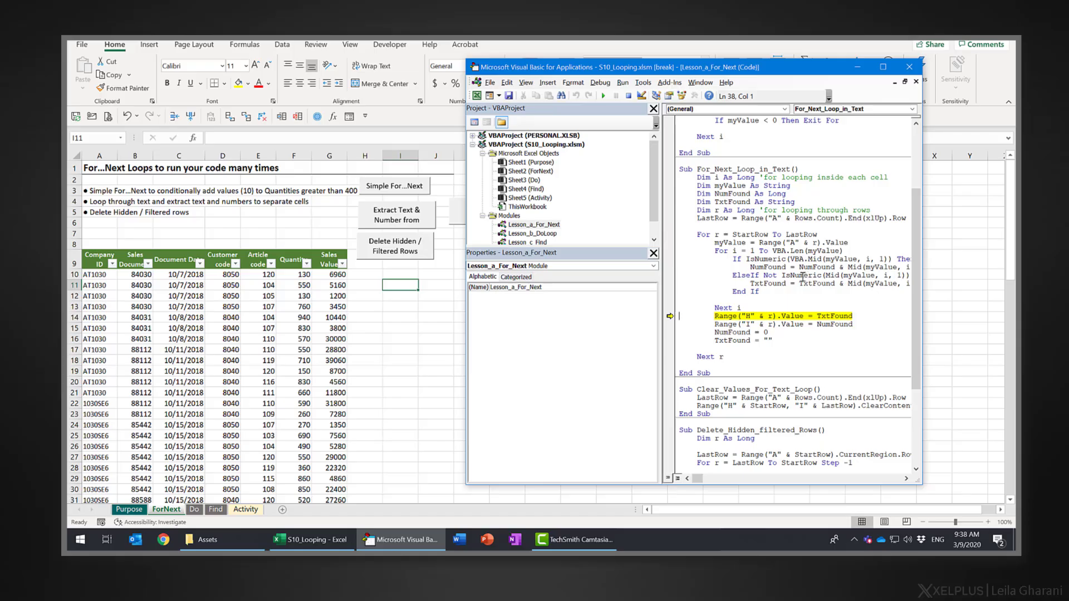
# - Step the macro so row 10 splits into AT and 1030, then tile Excel and the VBA editor into quadrants
pyautogui.press('F8')
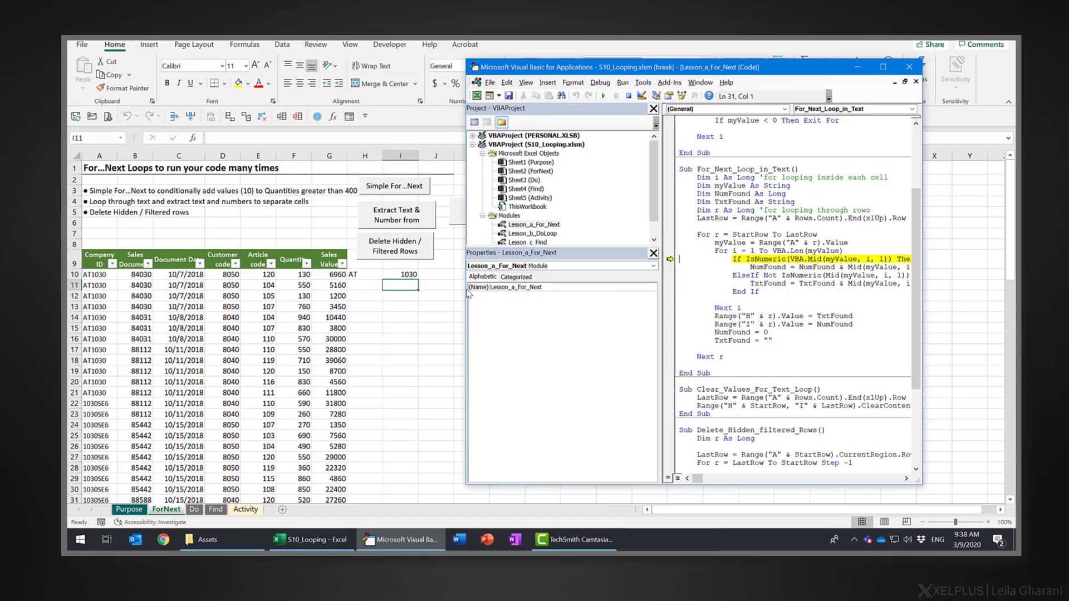
pyautogui.click(310, 539)
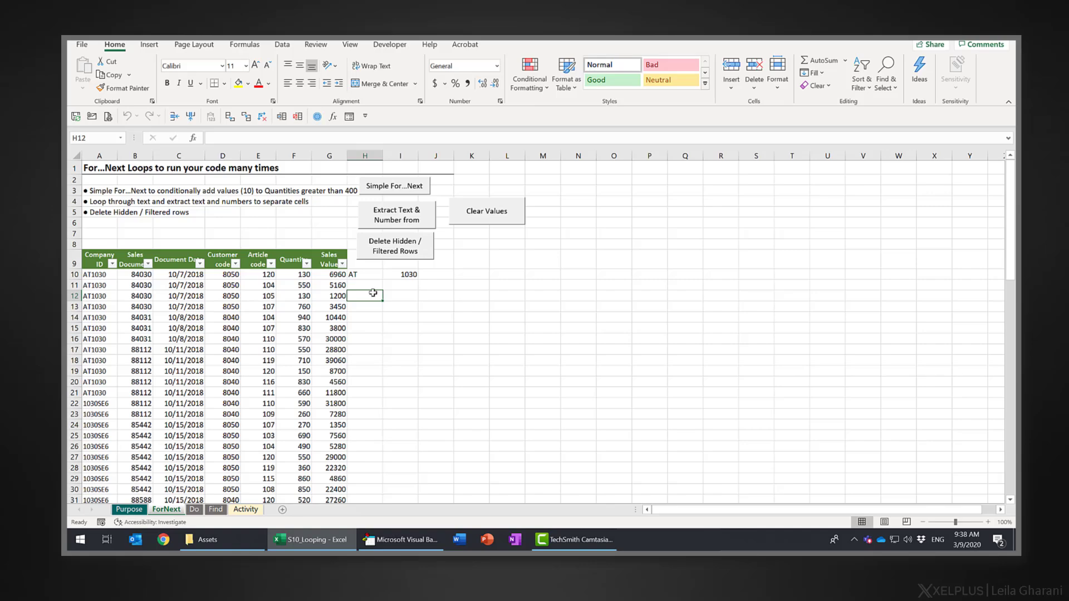
pyautogui.click(401, 539)
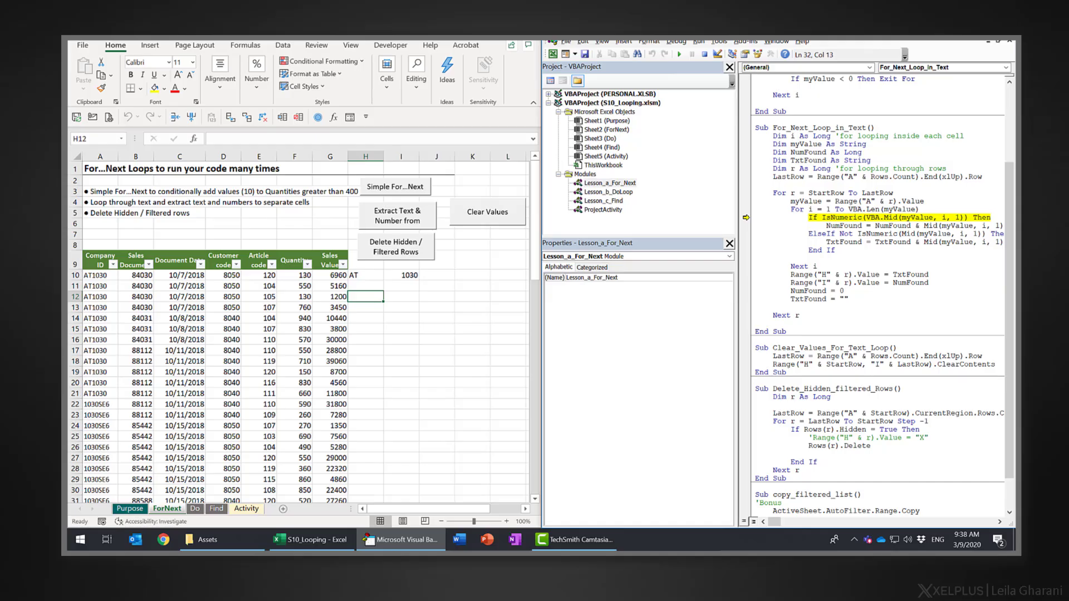
pyautogui.press('Win+Left')
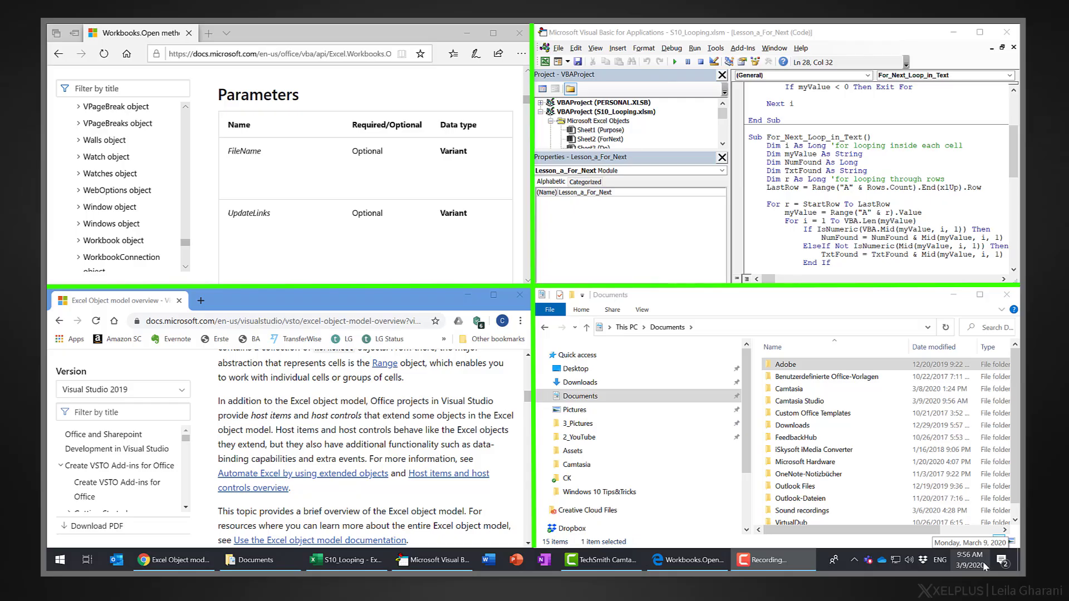
# - Show the Start menu with its app list and live tiles
pyautogui.click(60, 559)
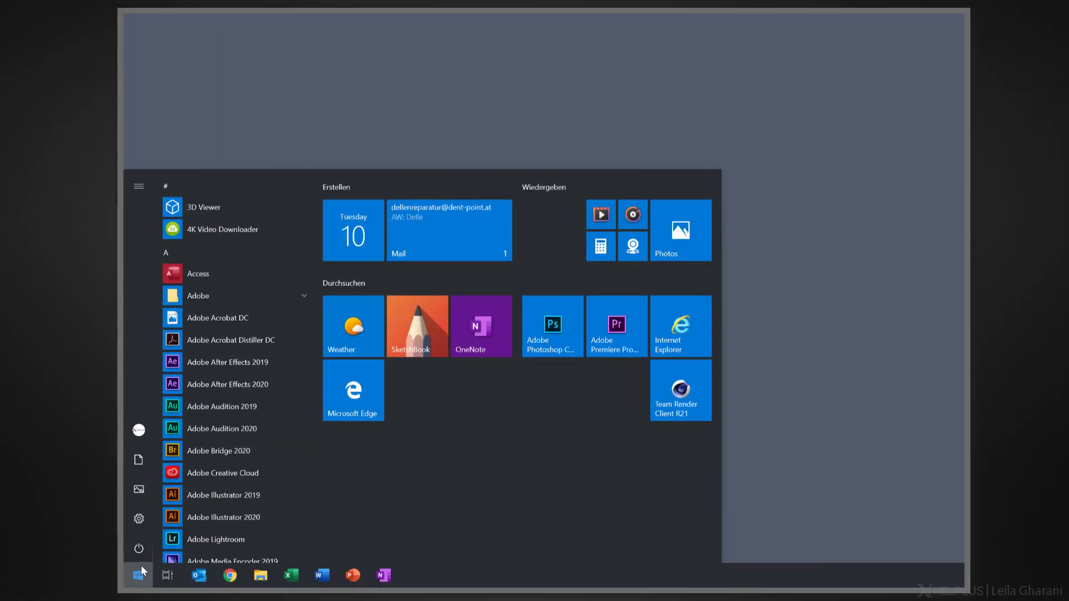
# - Turn Night light on under System > Display and drag its strength down to about 47
pyautogui.click(138, 519)
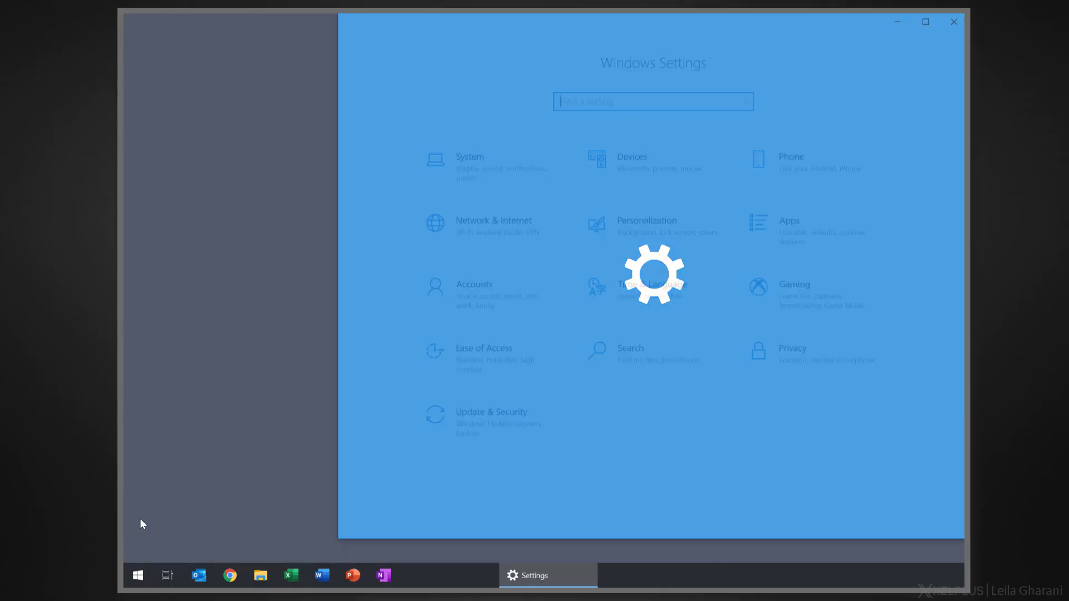
pyautogui.click(469, 165)
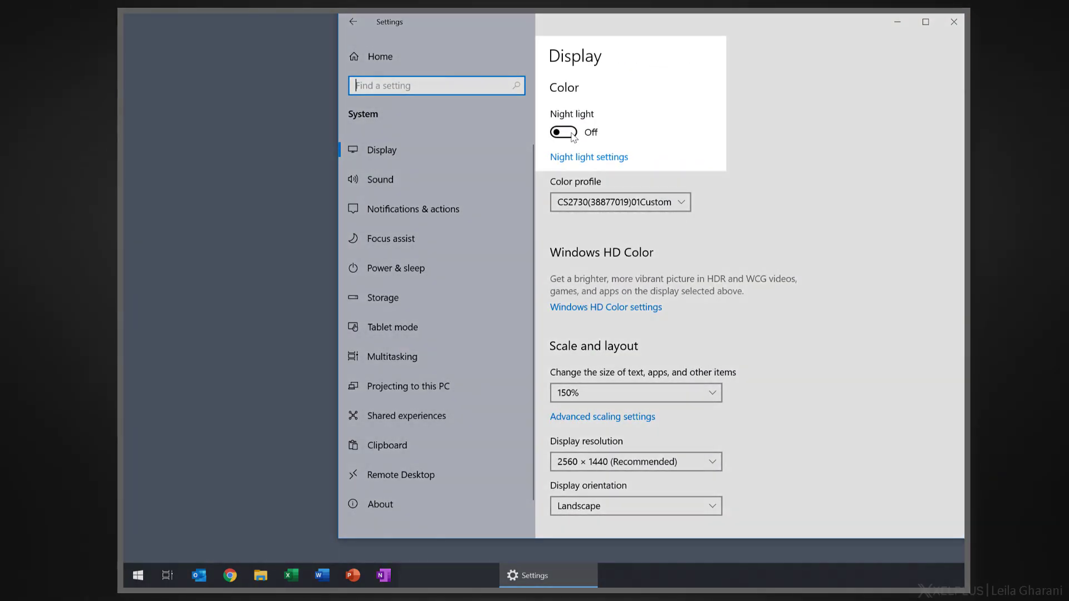
pyautogui.click(564, 132)
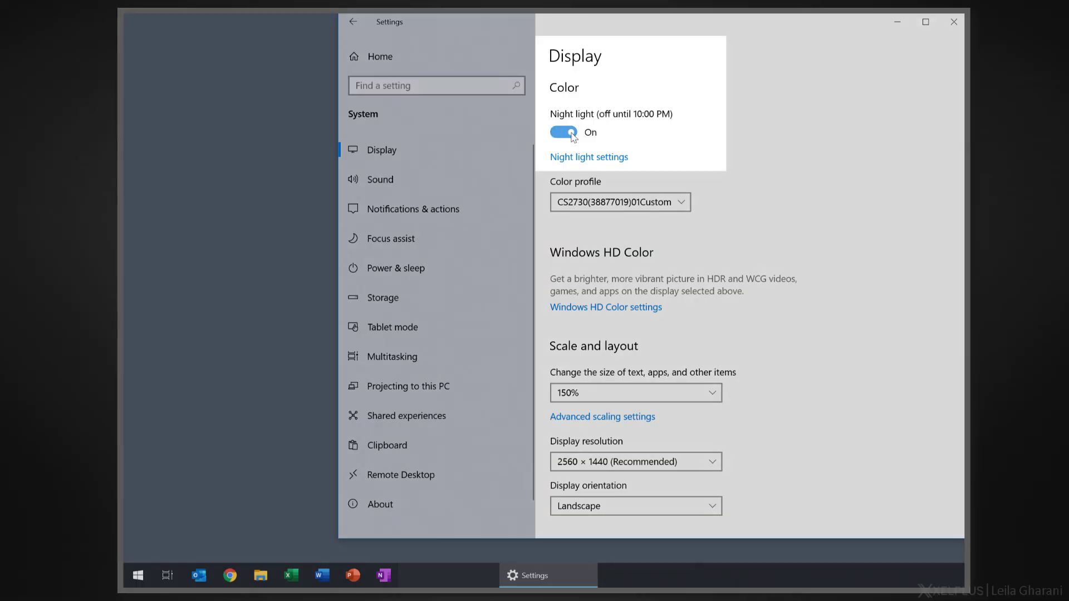
pyautogui.click(588, 157)
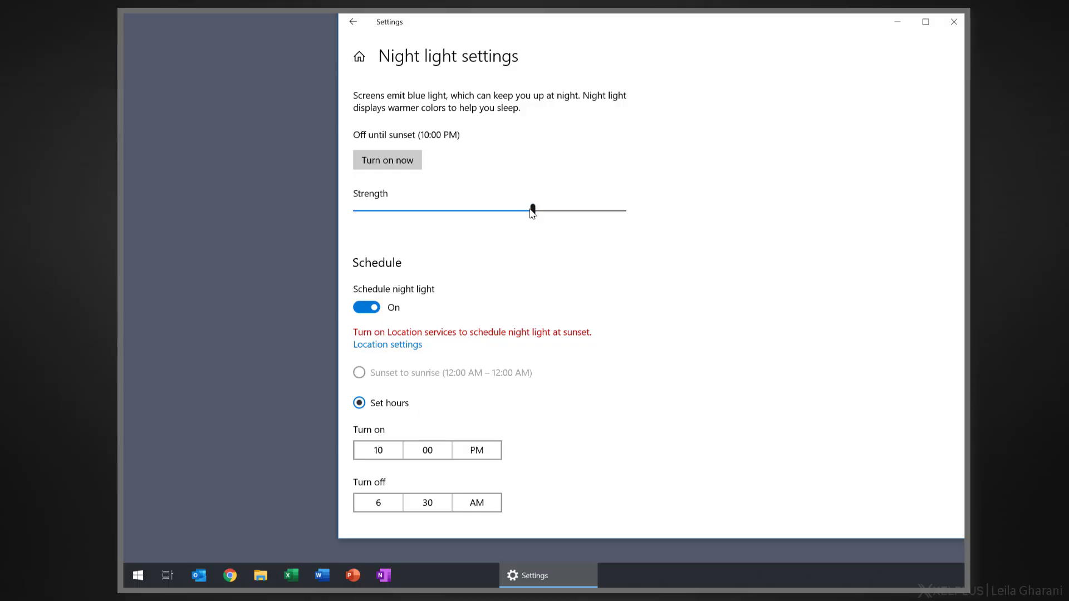
pyautogui.moveTo(533, 208); pyautogui.dragTo(478, 208)
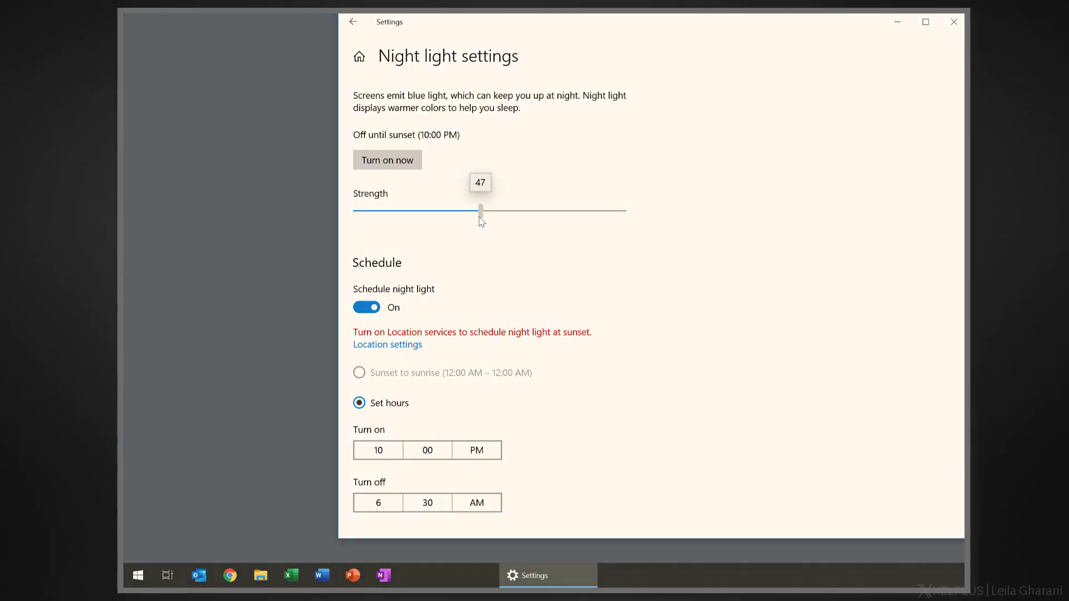
pyautogui.moveTo(480, 208); pyautogui.dragTo(548, 208)
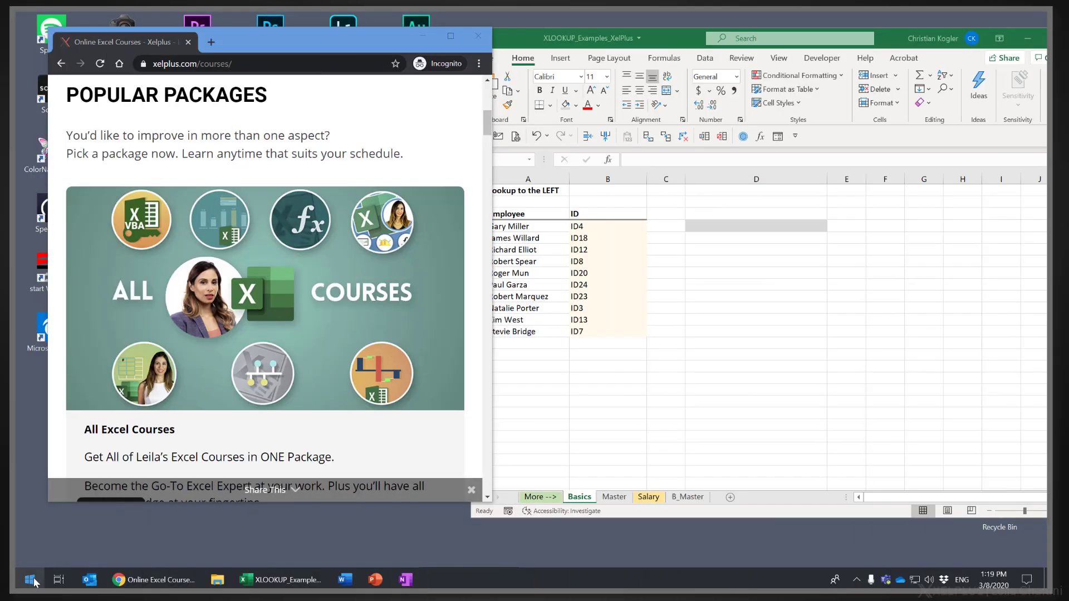
# - Launch Snip & Sketch from search and capture a rectangular snip of the browser and Excel desktop
pyautogui.write('snip')
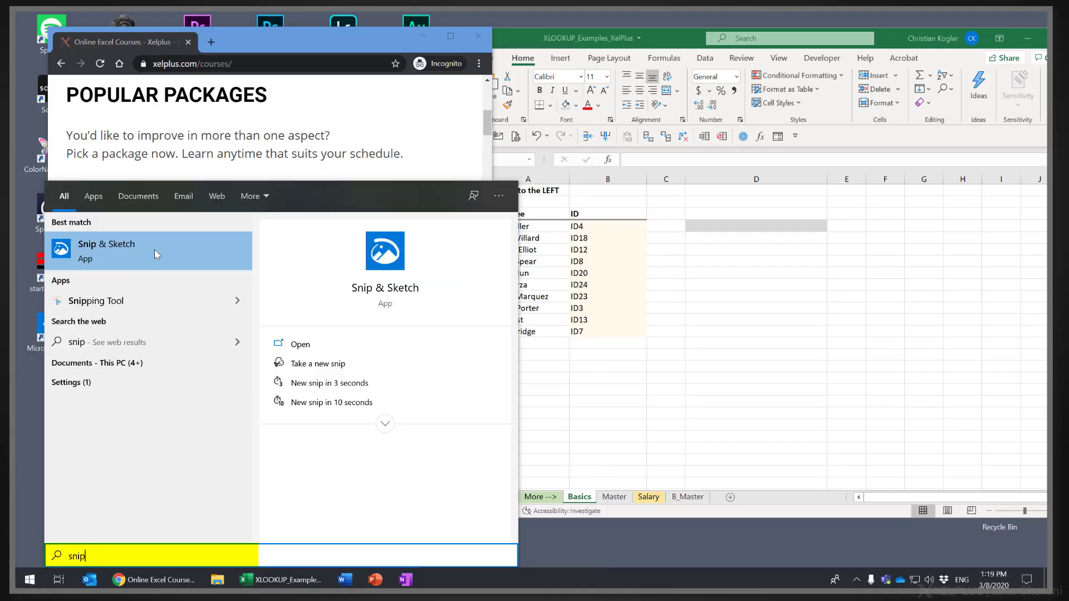
pyautogui.click(107, 252)
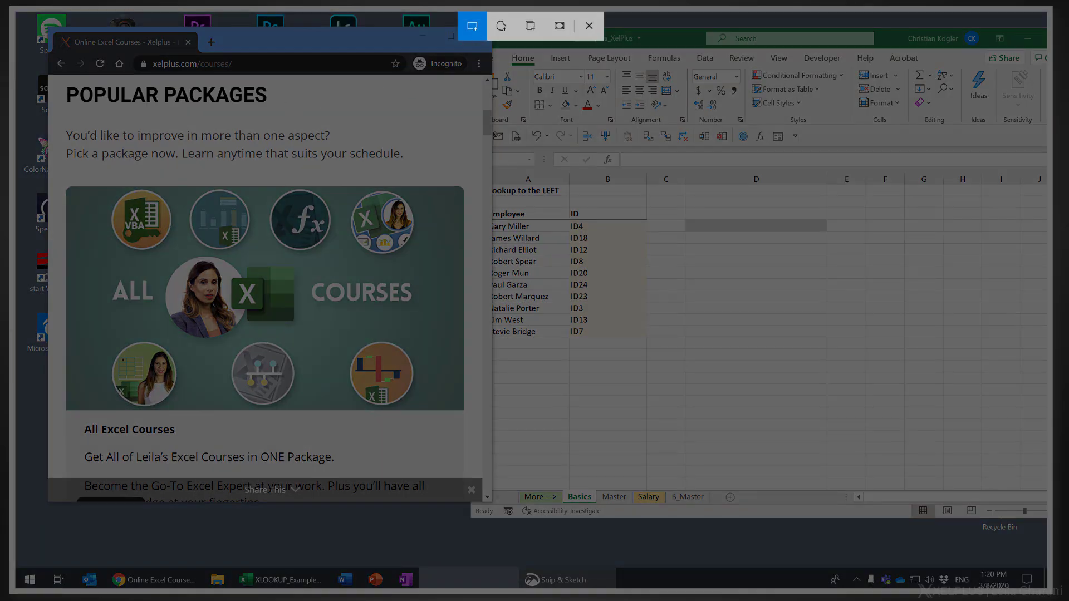
pyautogui.moveTo(62, 186); pyautogui.dragTo(303, 331)
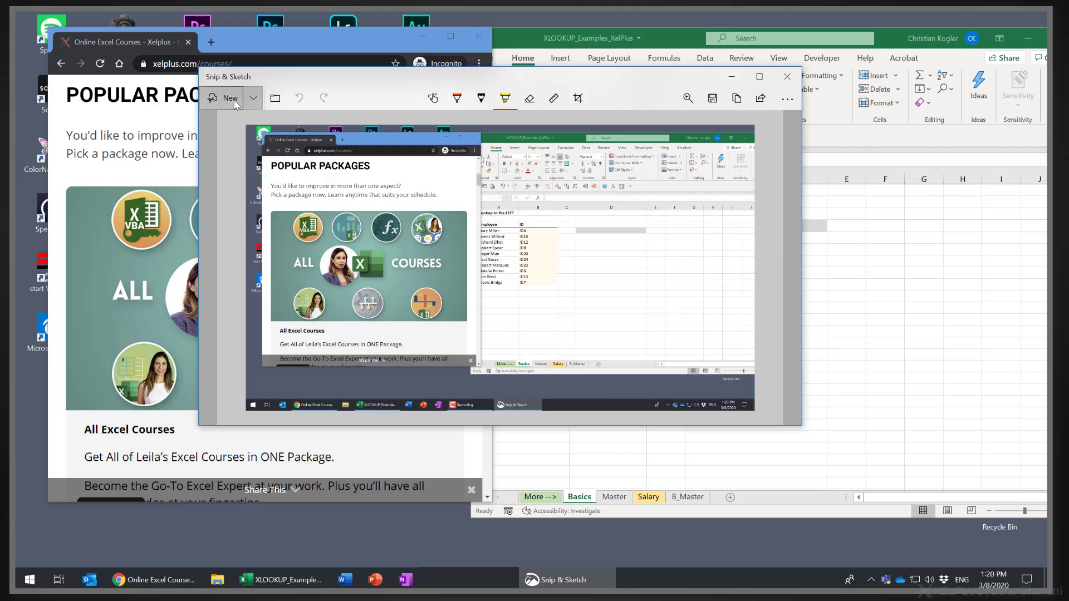
# - Take a new snip of the Excel name list, circle it in red, highlight names, and save the image
pyautogui.click(251, 98)
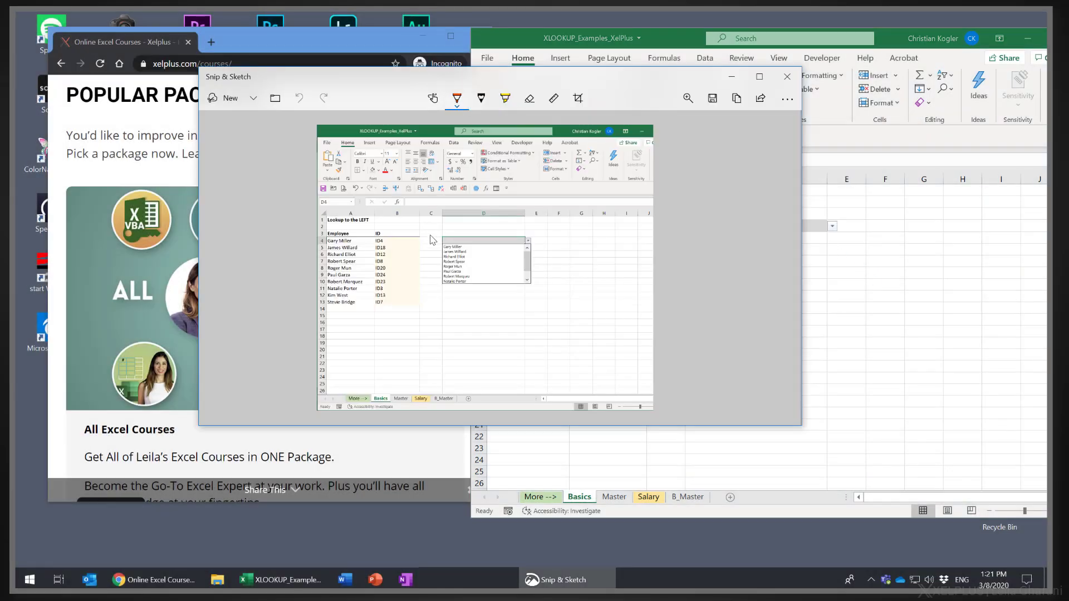
pyautogui.click(505, 98)
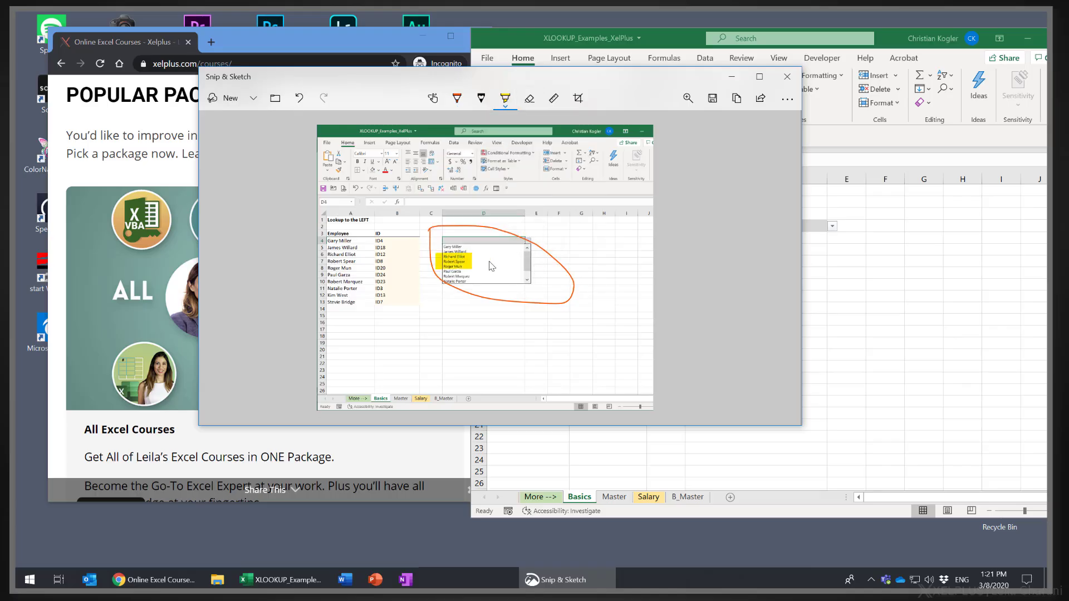
pyautogui.click(712, 98)
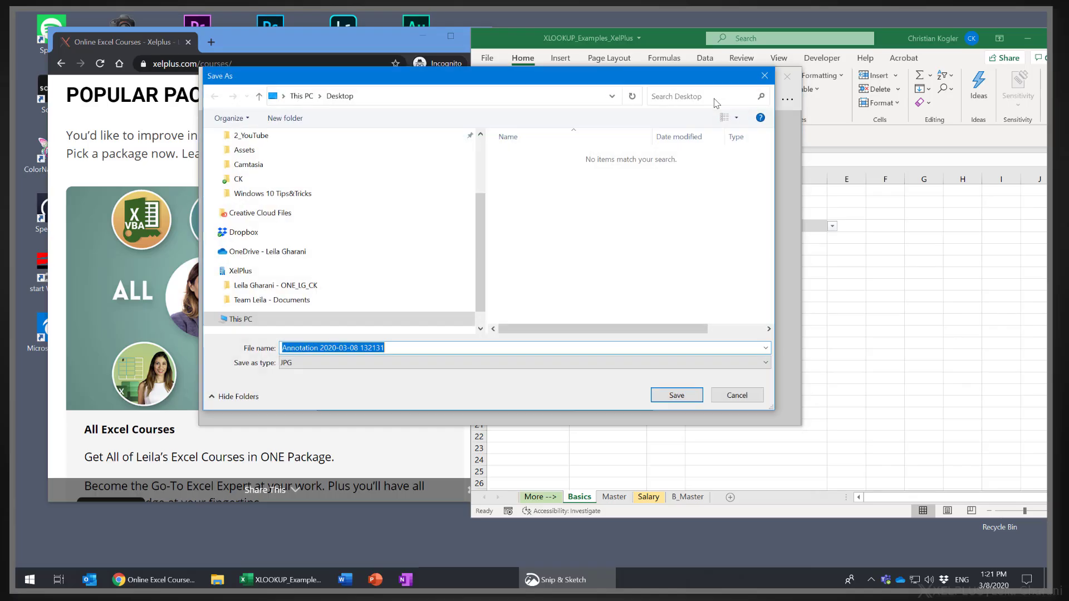
pyautogui.click(677, 395)
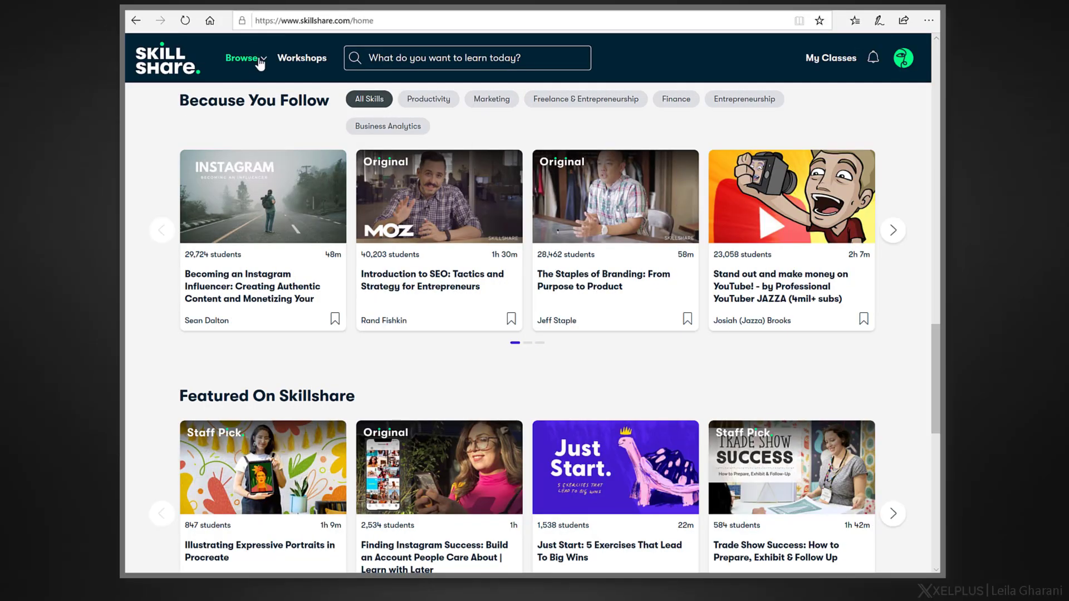
# - Choose Productivity under Thrive from Skillshare's Browse categories to show Productivity classes
pyautogui.click(241, 58)
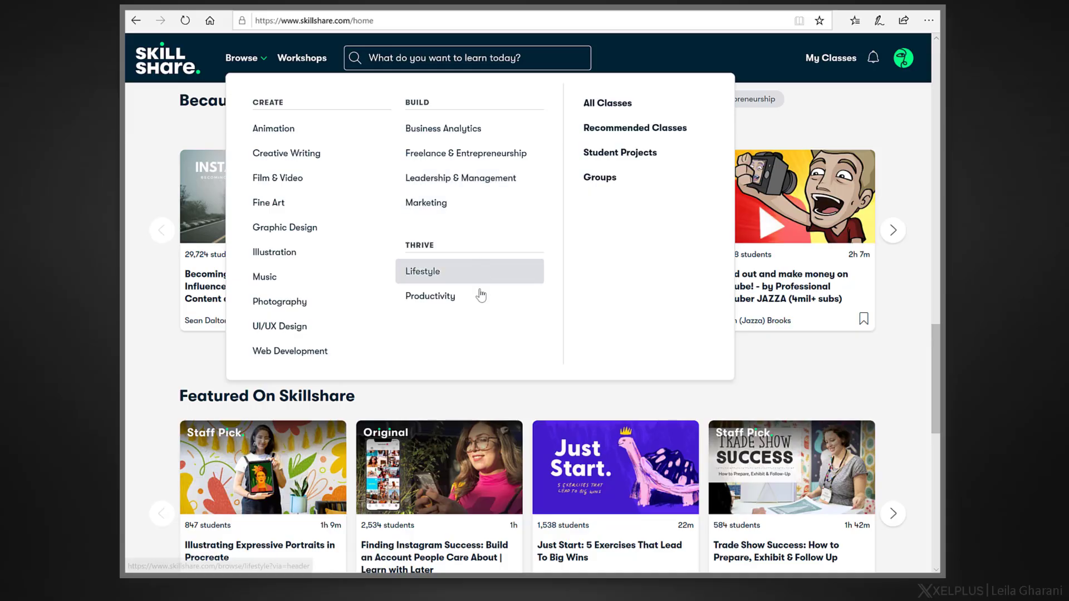
pyautogui.moveTo(452, 296)
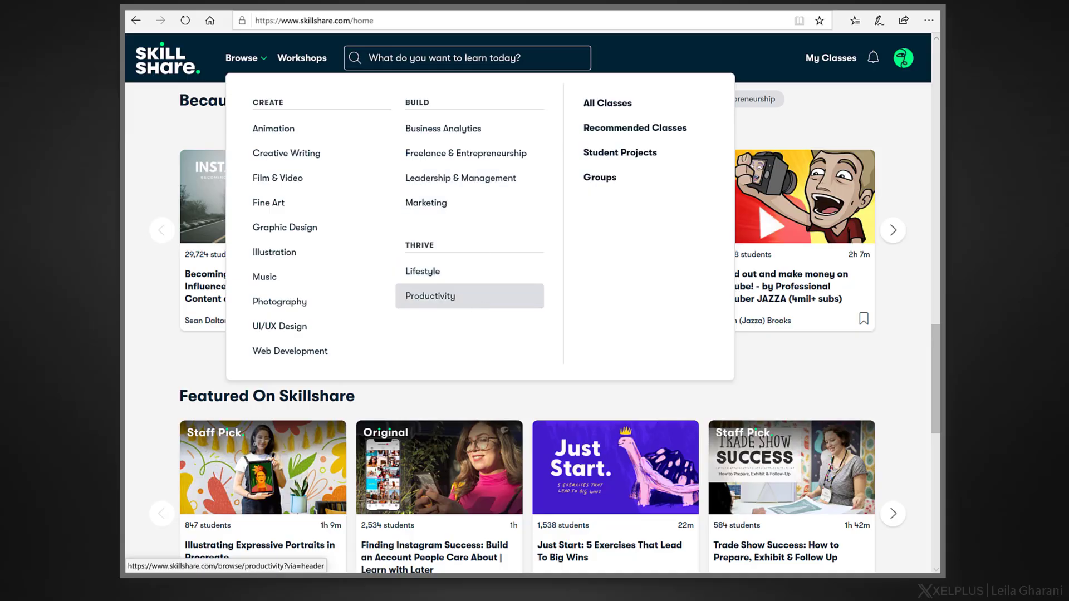
pyautogui.click(430, 296)
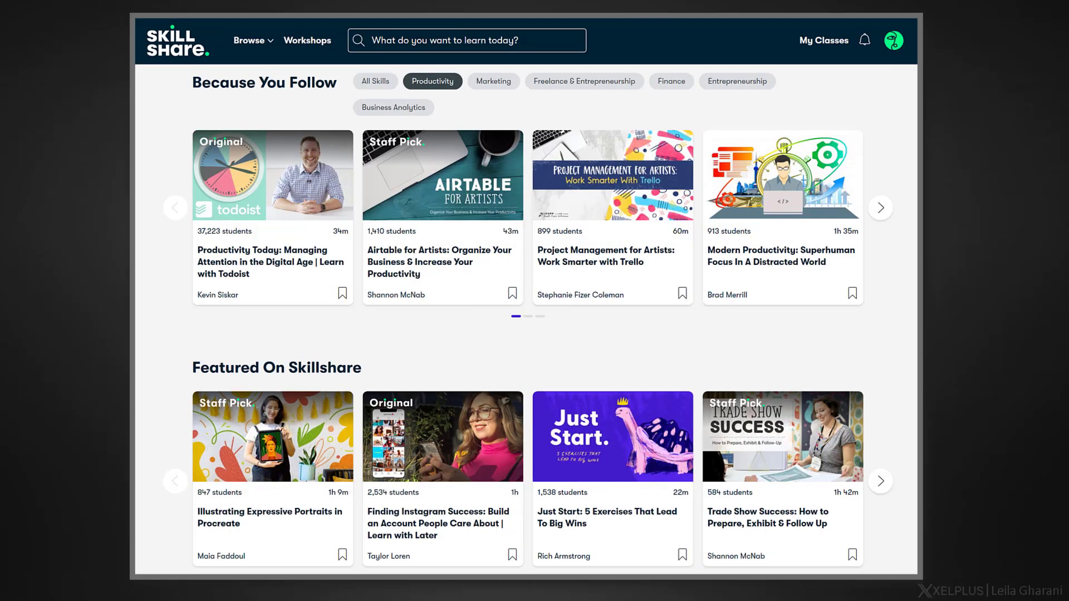